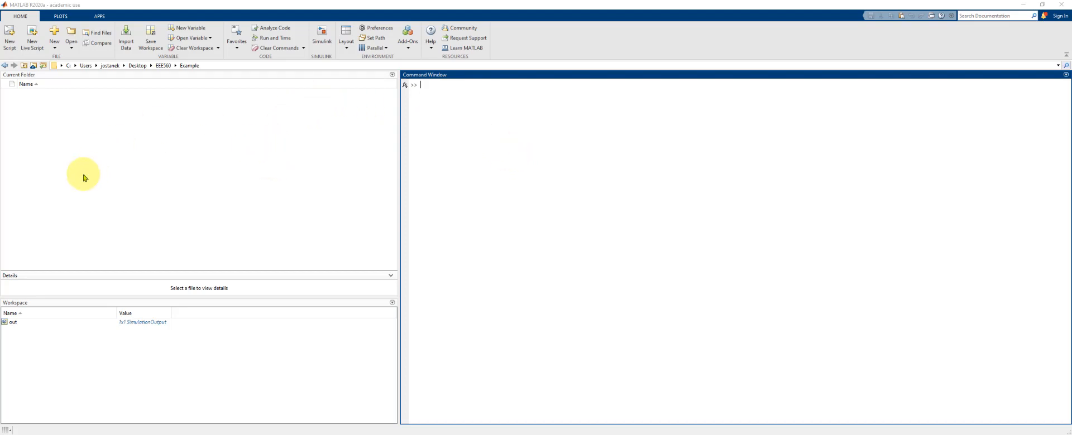
# Step: Create a new blank Simulink model from the MATLAB New menu via the Start Page
pyautogui.click(53, 38)
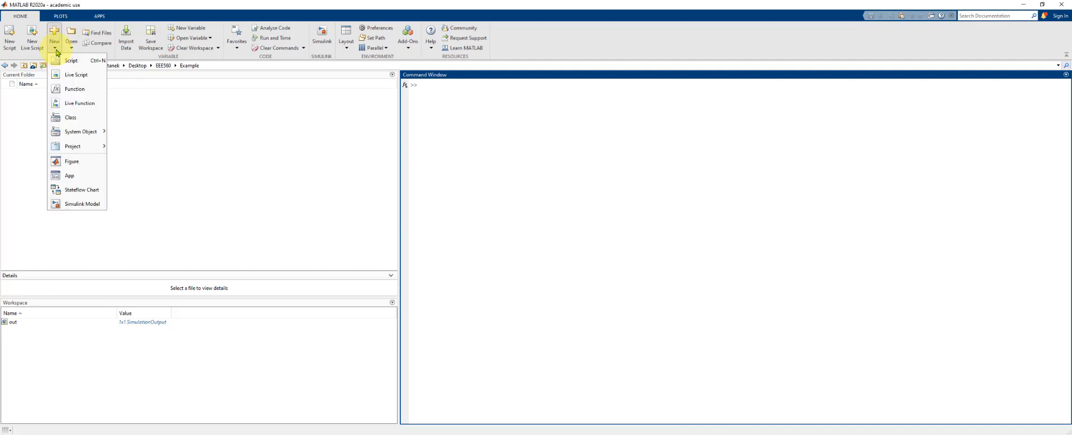
pyautogui.click(82, 204)
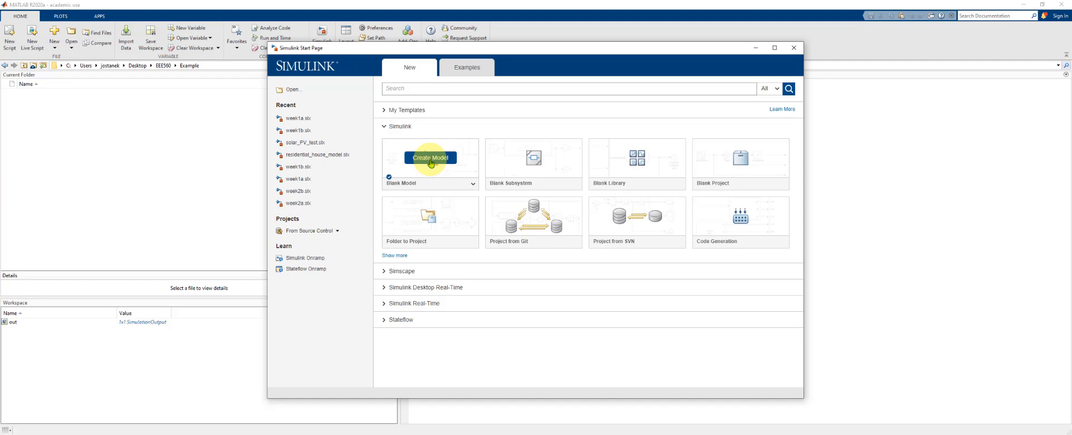
pyautogui.click(429, 158)
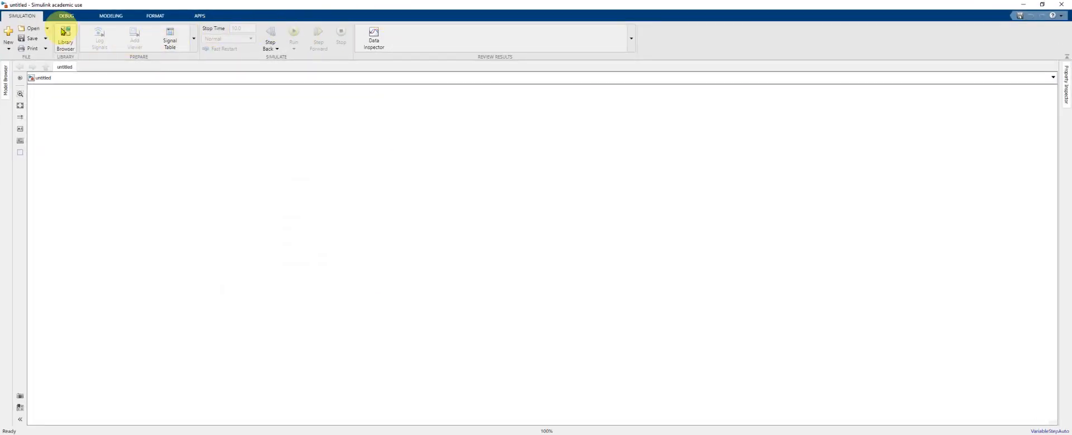
# Step: Drag a powergui block from Specialized Power Systems > Fundamental Blocks into the model
pyautogui.click(65, 37)
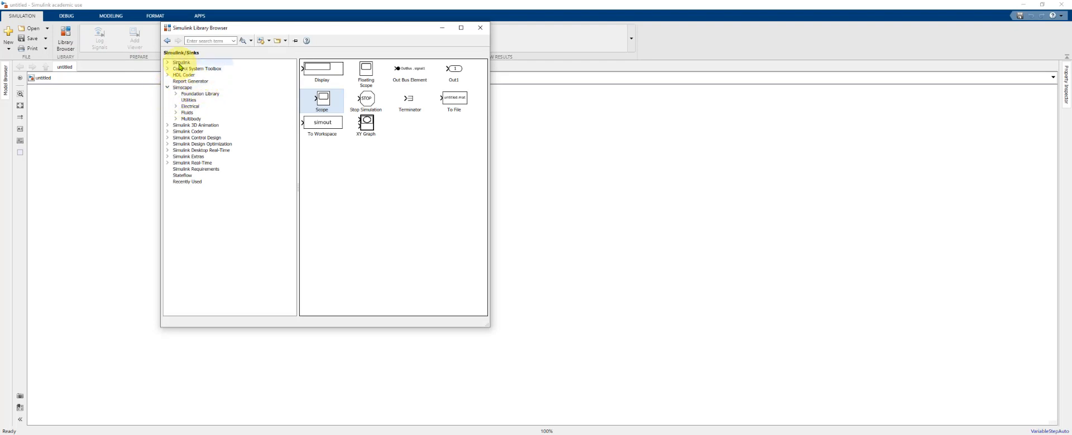
pyautogui.click(182, 87)
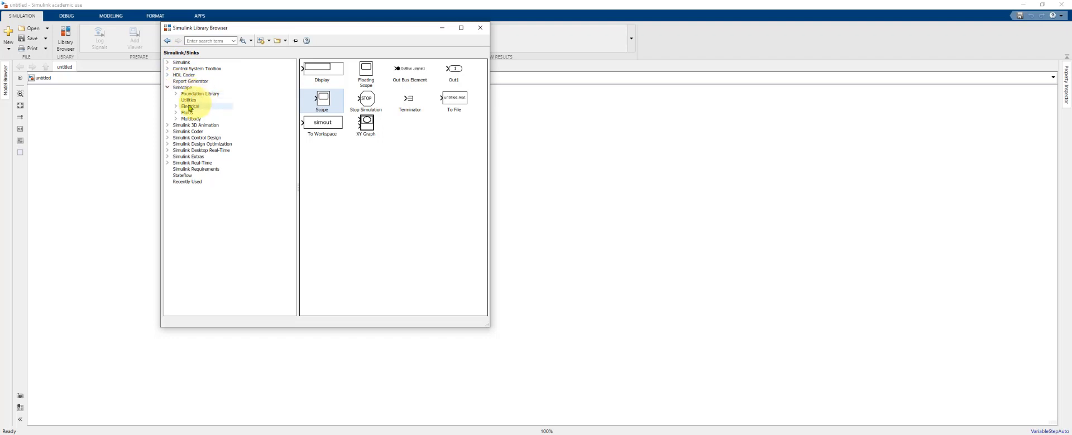
pyautogui.click(175, 106)
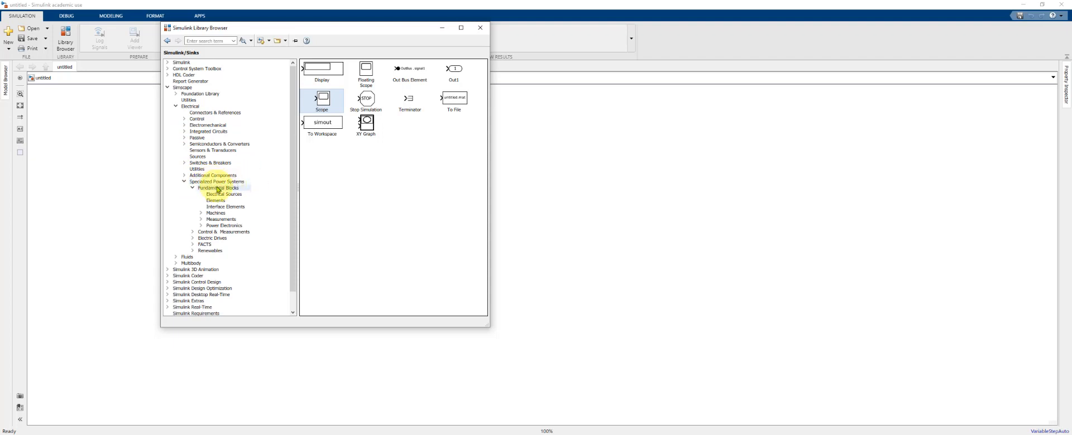
pyautogui.click(220, 188)
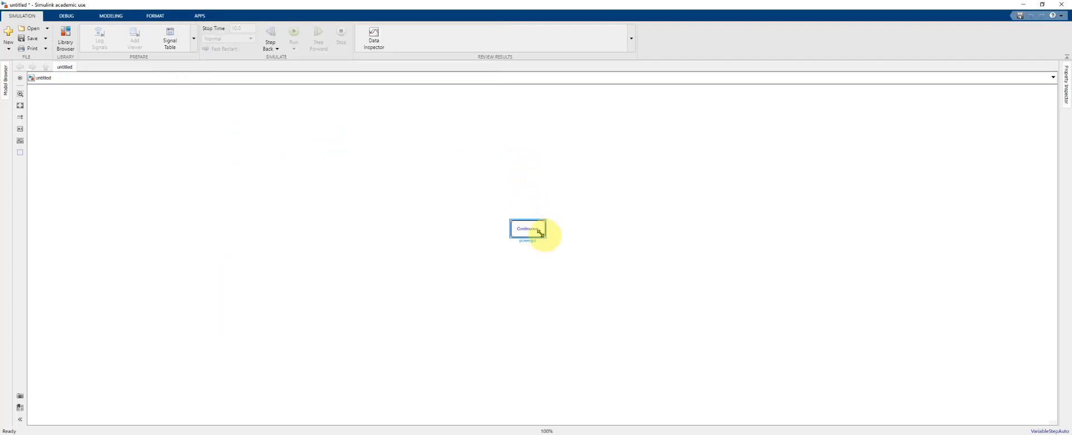
pyautogui.moveTo(526, 229); pyautogui.dragTo(402, 229)
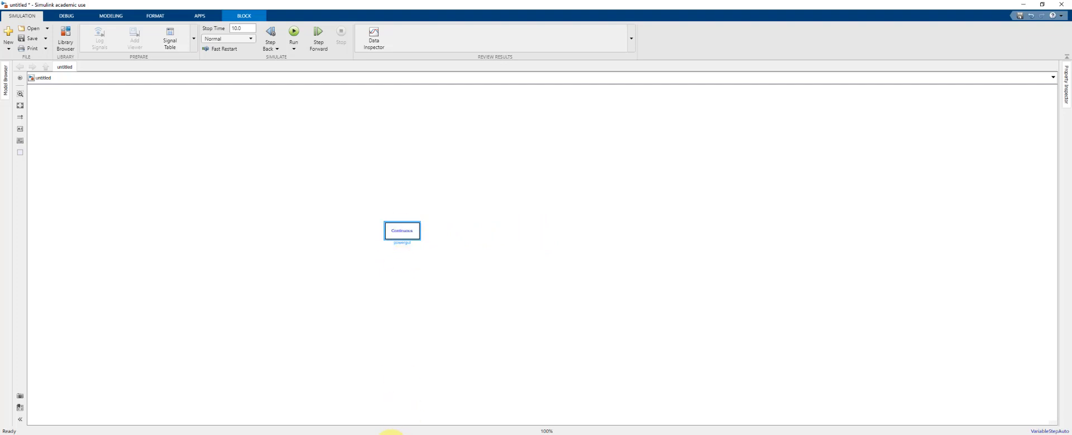
# Step: Place a Battery block from Electric Drives > Extra Sources above the powergui block
pyautogui.click(65, 32)
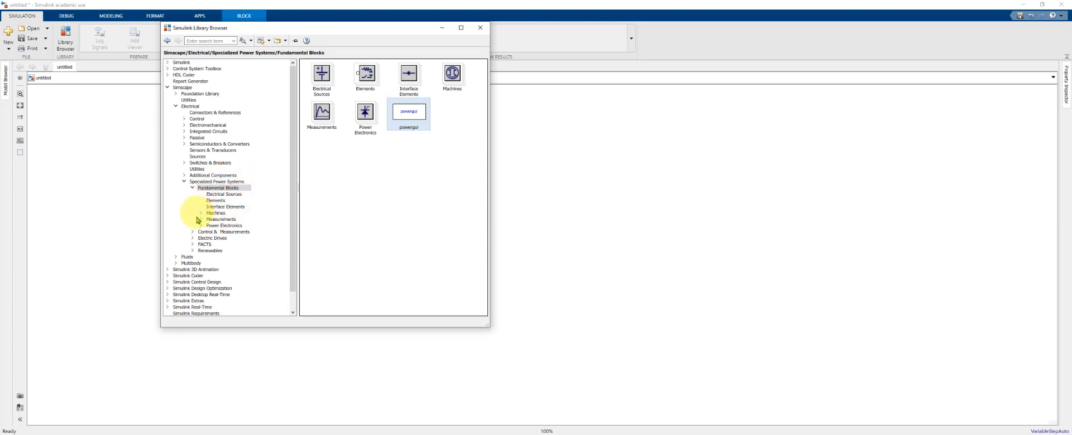
pyautogui.click(193, 238)
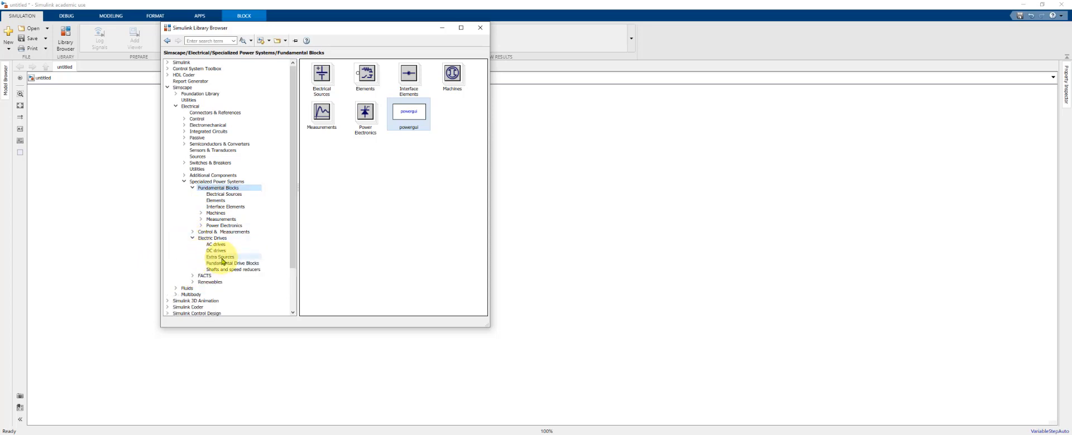
pyautogui.click(220, 256)
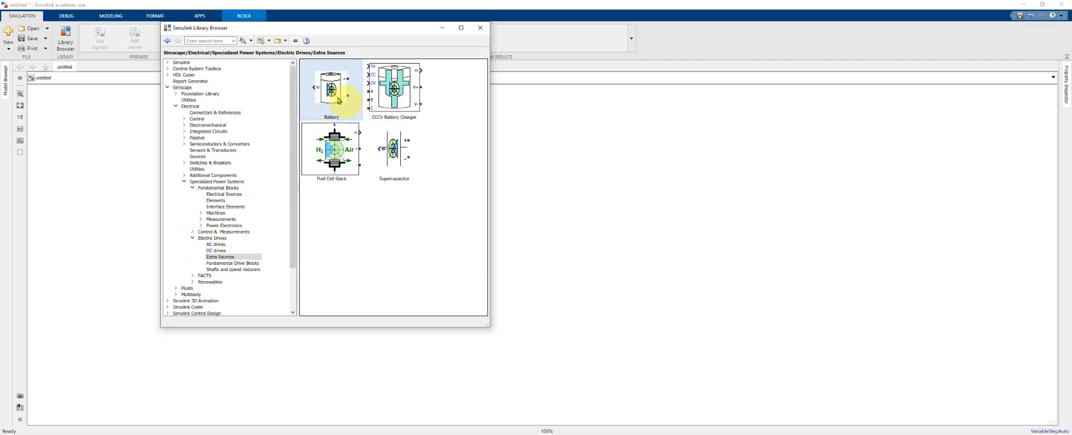
pyautogui.moveTo(330, 87)
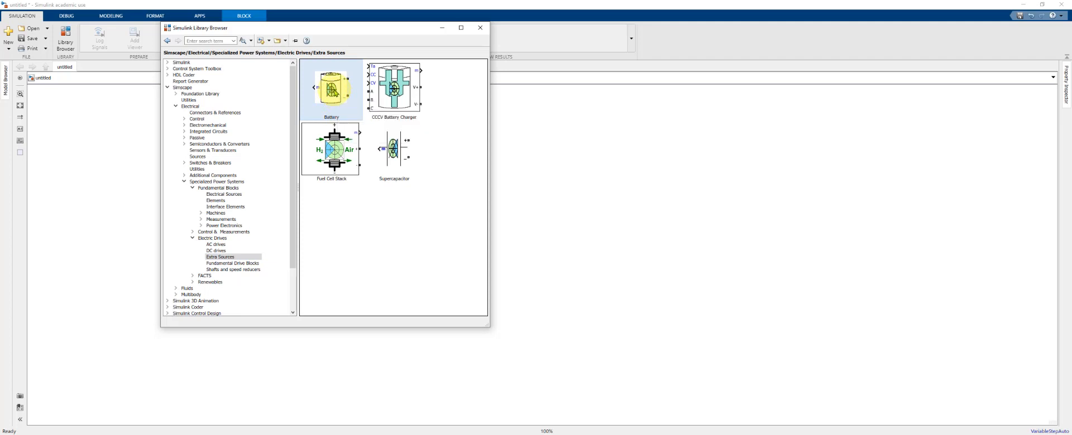
pyautogui.moveTo(330, 89); pyautogui.dragTo(526, 166)
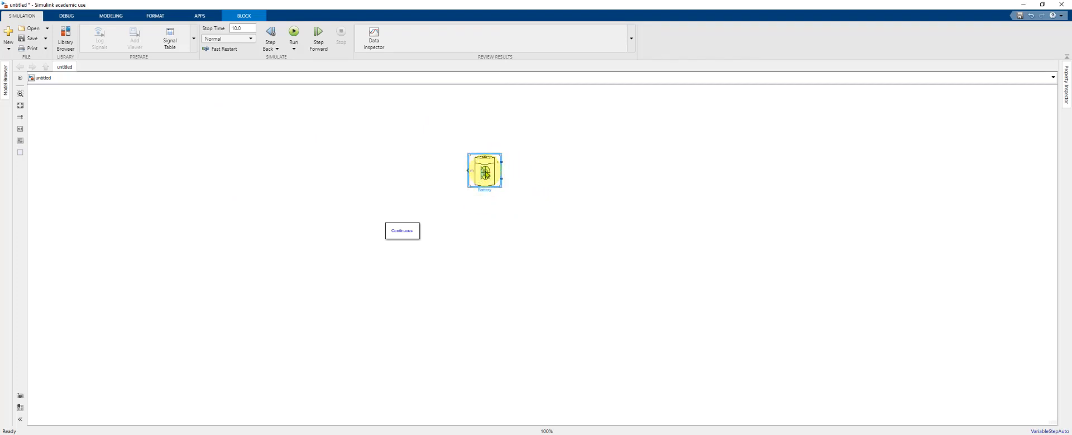
# Step: Set the Battery block to Lithium-Ion with 3.6 V nominal voltage and 2.5 Ah rated capacity
pyautogui.doubleClick(484, 171)
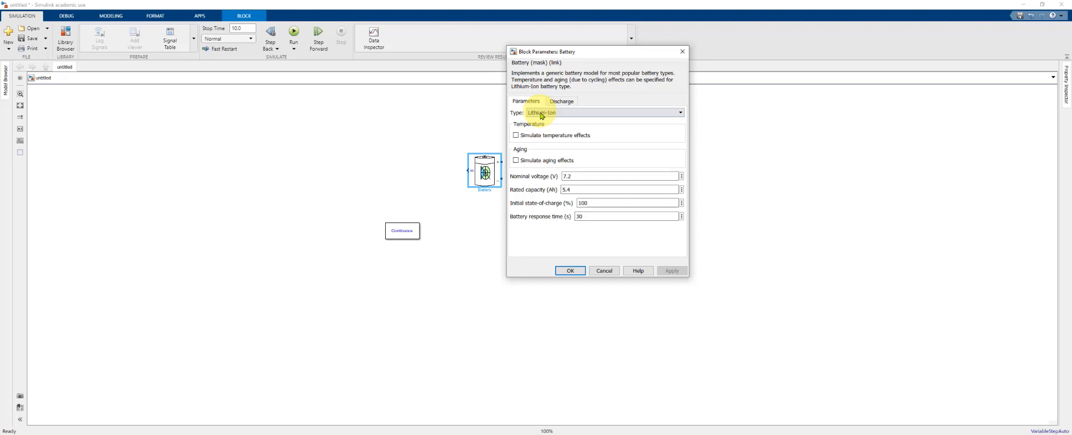
pyautogui.click(679, 111)
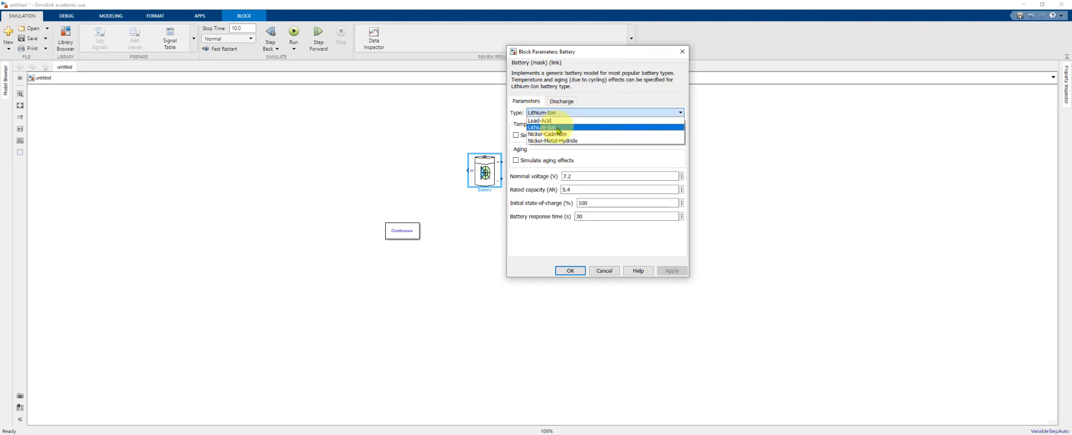
pyautogui.moveTo(562, 141)
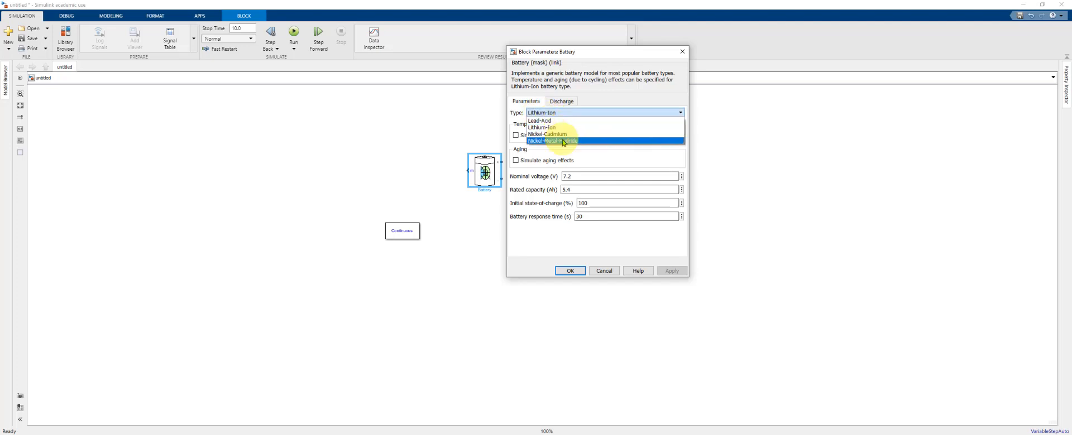
pyautogui.moveTo(558, 127)
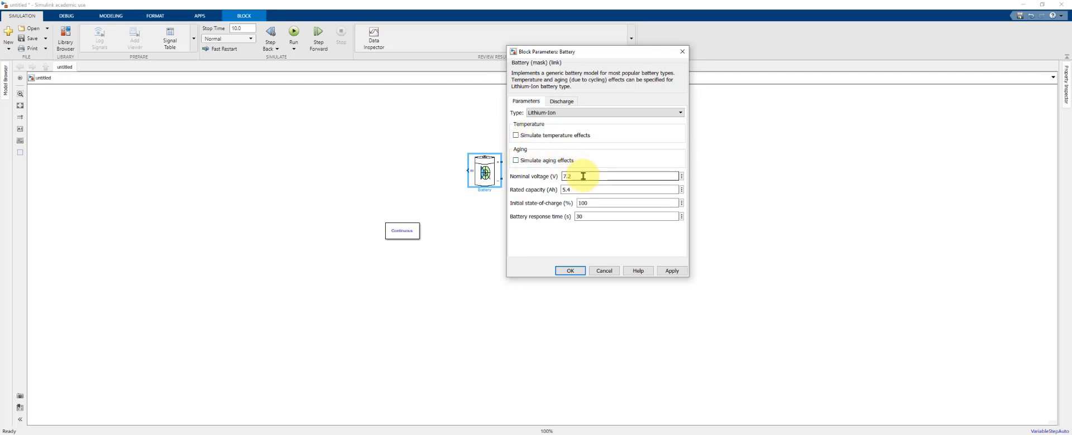
pyautogui.write('3.6')
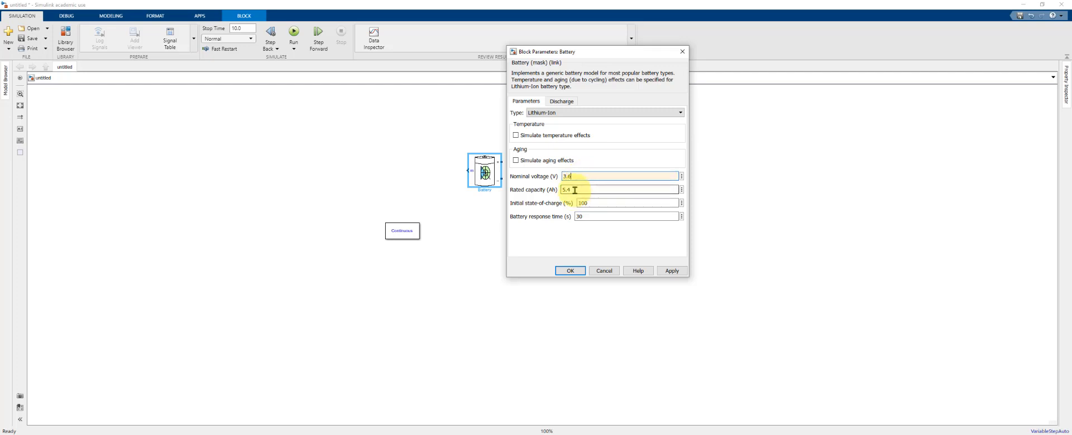
pyautogui.write('2.5')
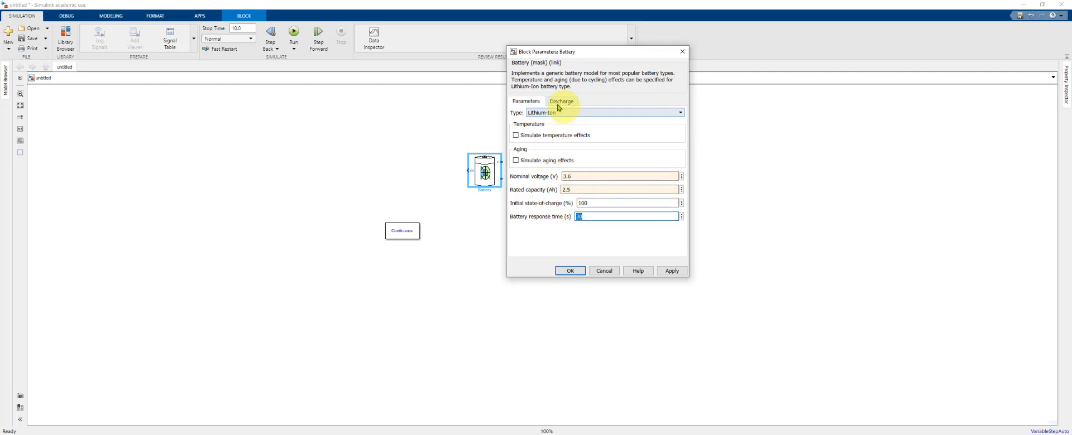
# Step: Apply the 3.6 V, 2.5 Ah ratings so the discharge parameters recalculate to match
pyautogui.click(561, 102)
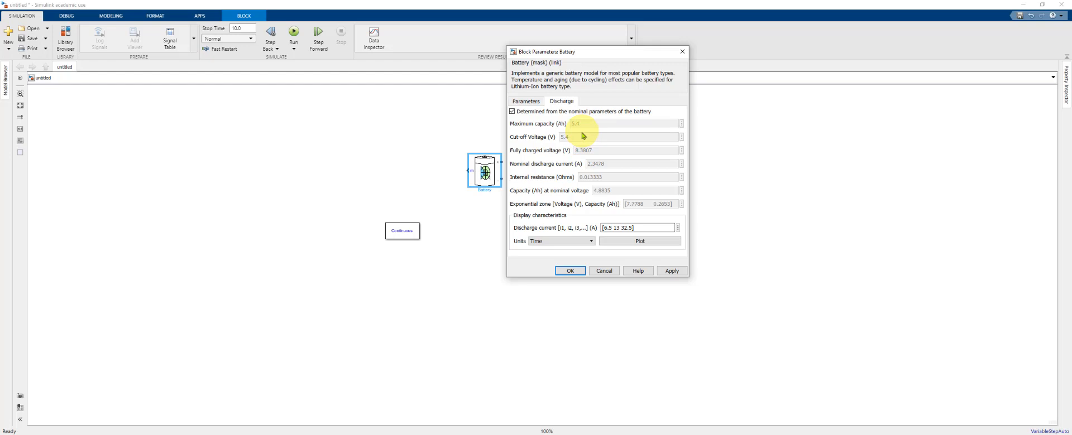
pyautogui.moveTo(591, 181)
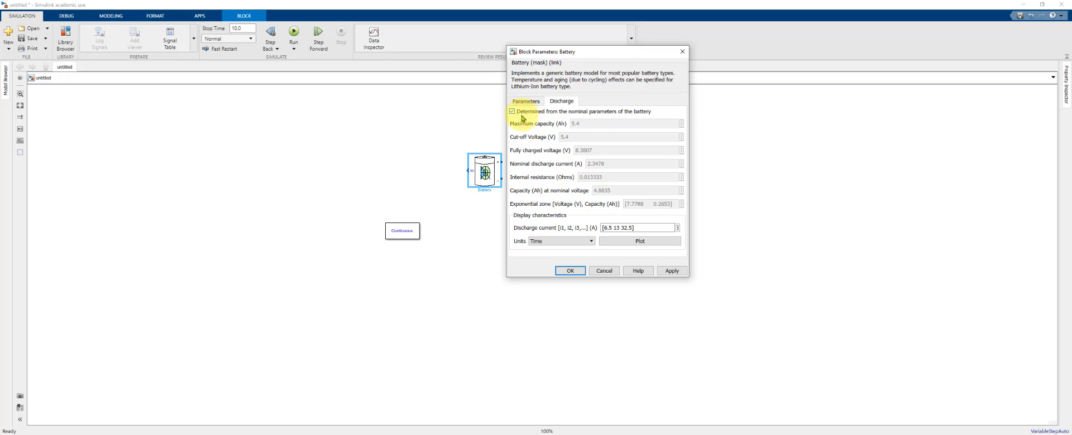
pyautogui.moveTo(562, 122)
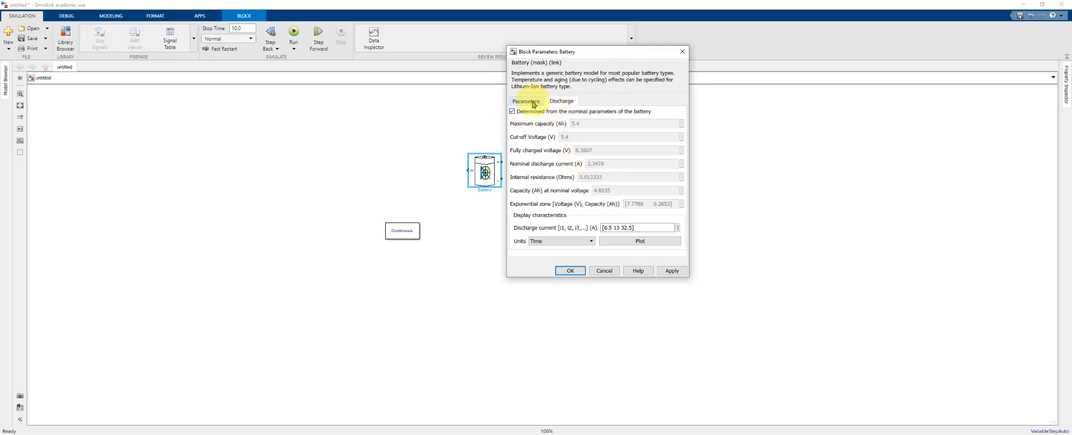
pyautogui.click(513, 112)
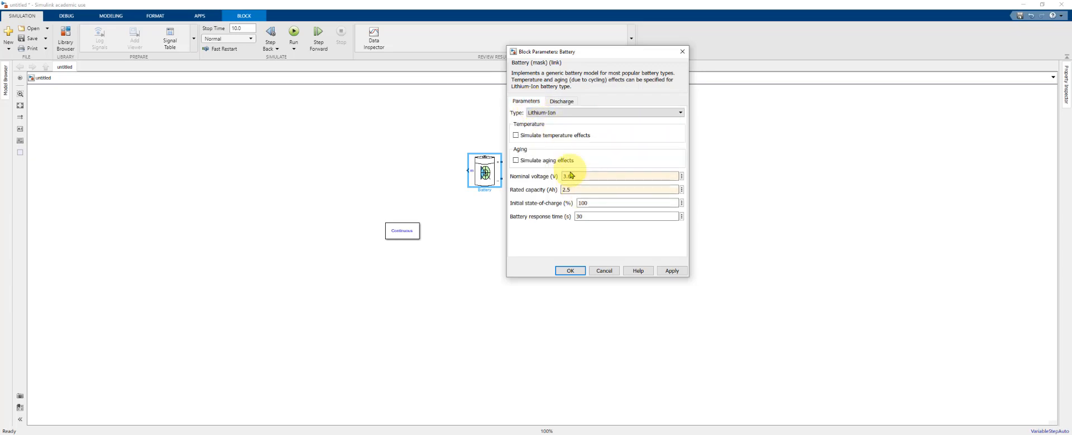
pyautogui.click(561, 101)
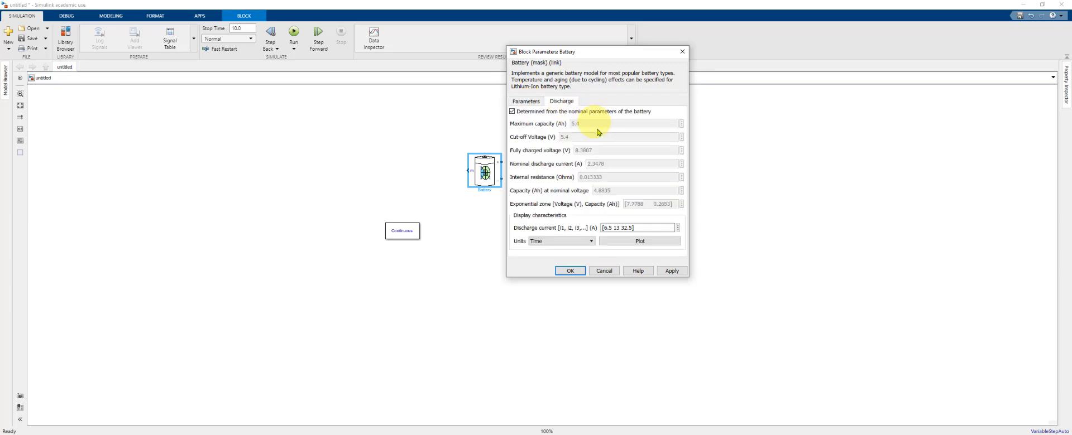
pyautogui.click(671, 270)
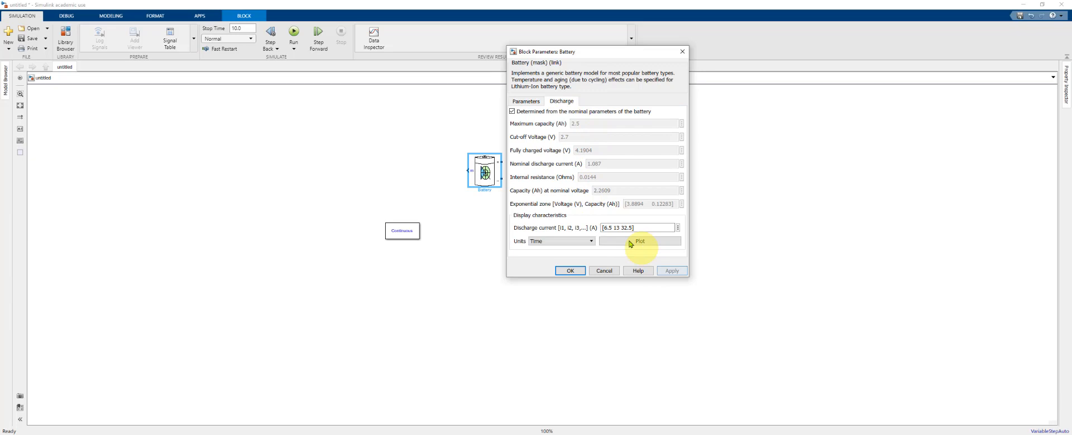
pyautogui.moveTo(613, 212)
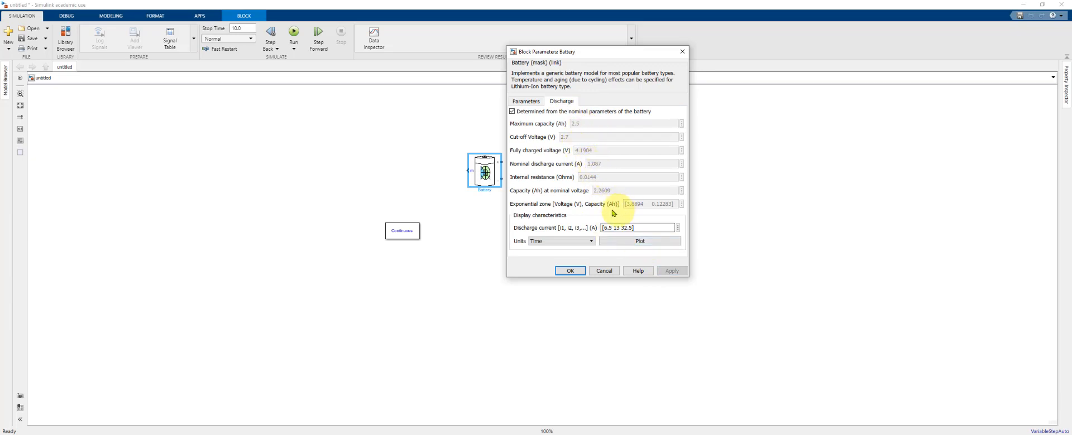
pyautogui.click(526, 101)
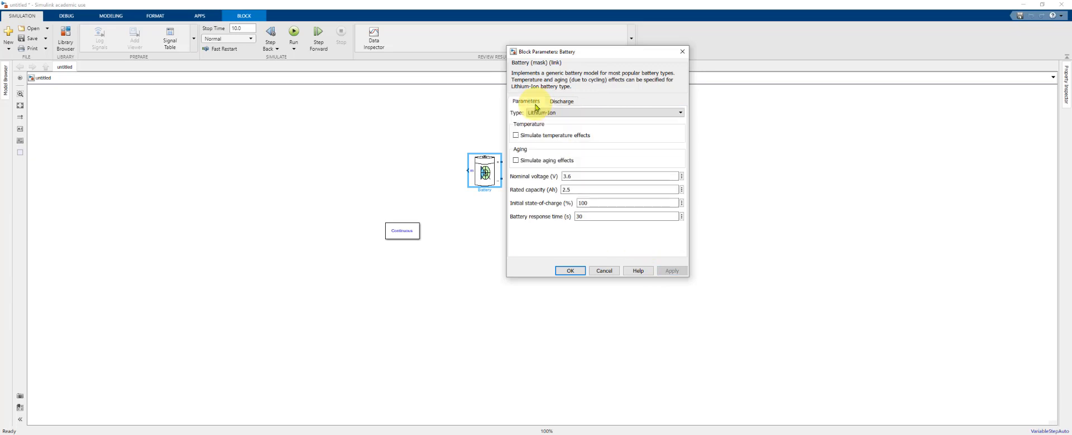
# Step: Set the discharge currents to [1.25 2.5 5] A, plotted against time units
pyautogui.click(562, 101)
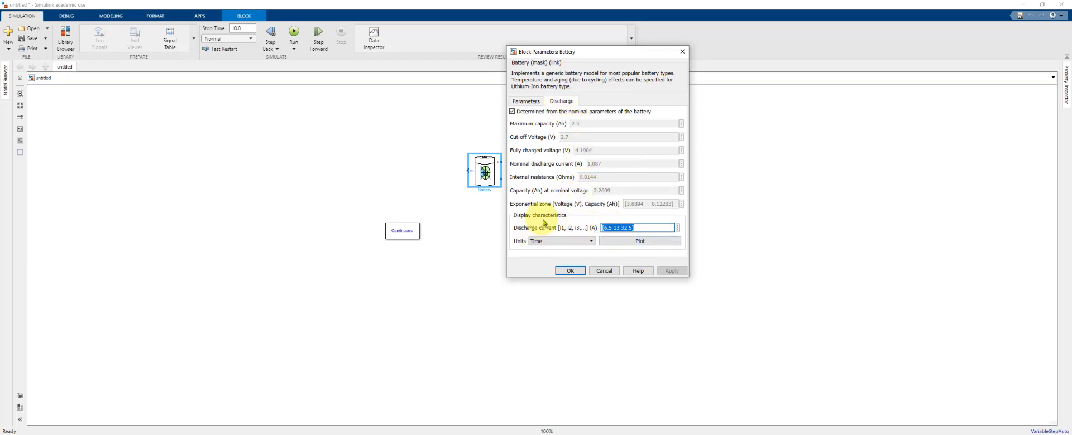
pyautogui.moveTo(557, 230)
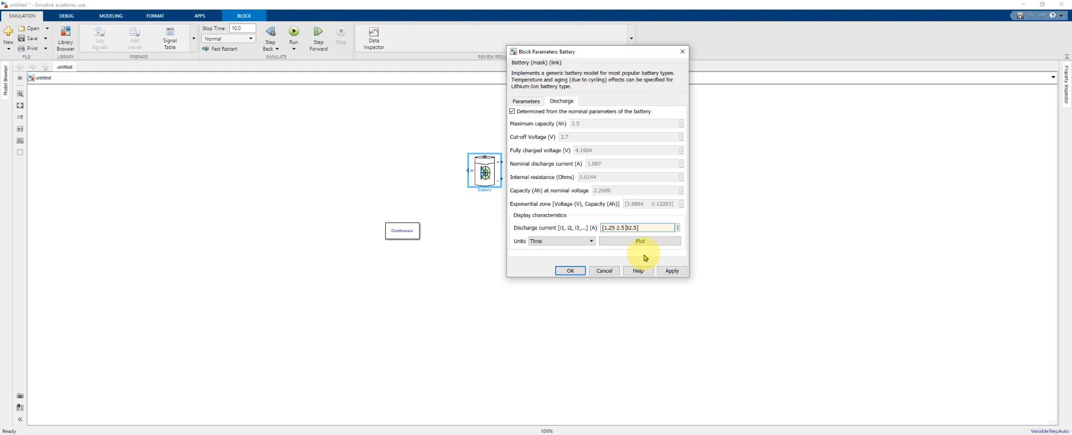
pyautogui.click(638, 228)
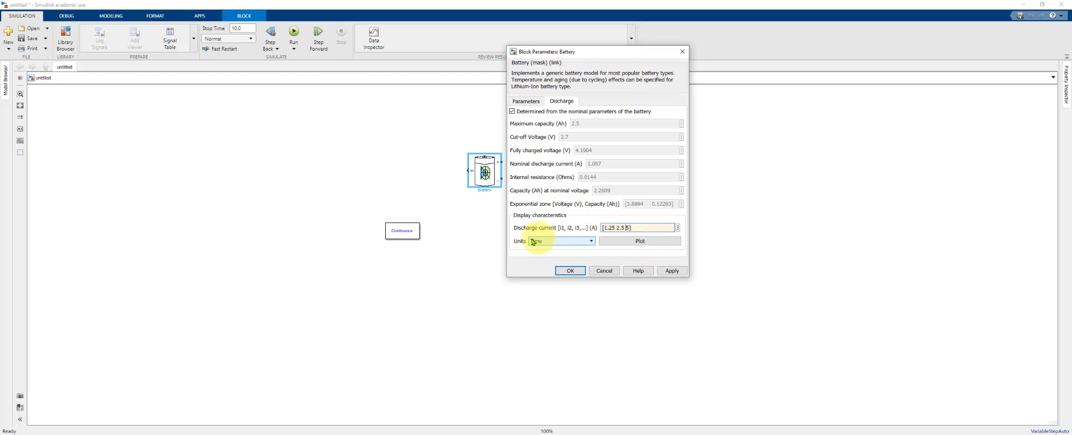
pyautogui.click(589, 241)
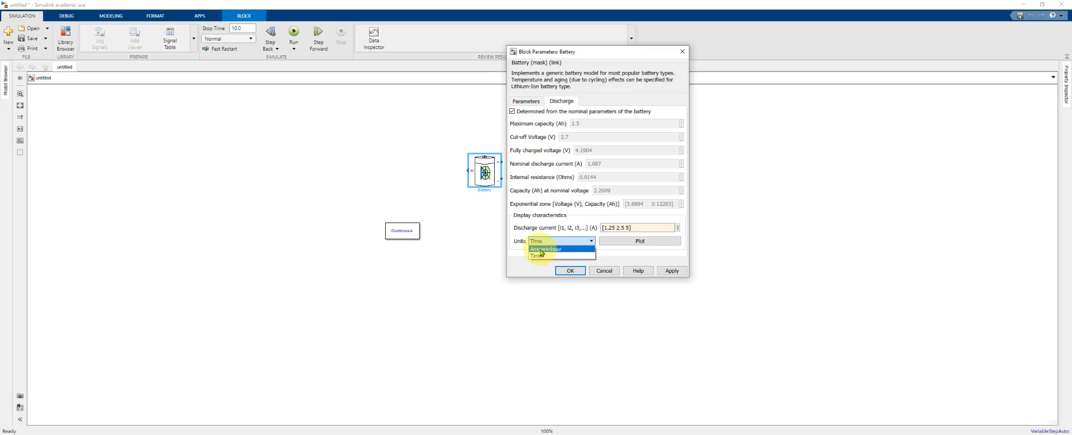
pyautogui.click(538, 257)
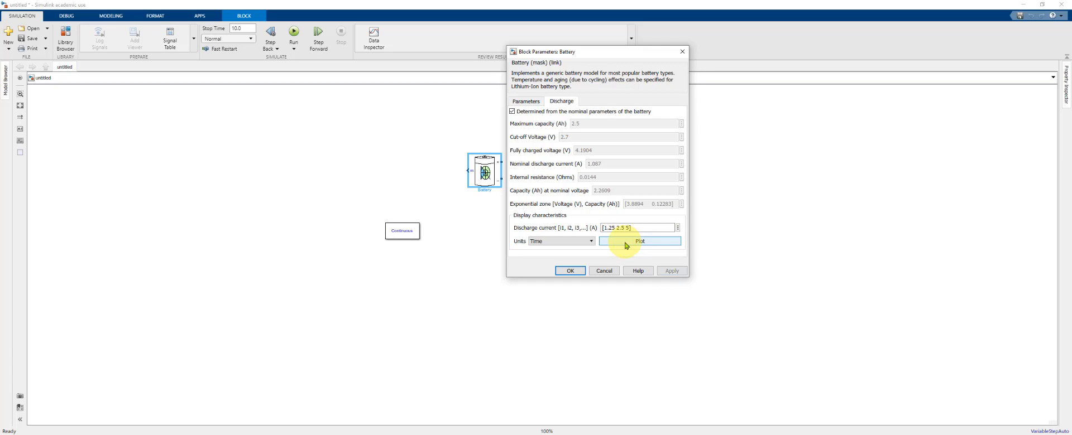
# Step: Plot the battery discharge characteristic for nominal current and 1.25, 2.5, 5 A
pyautogui.click(639, 241)
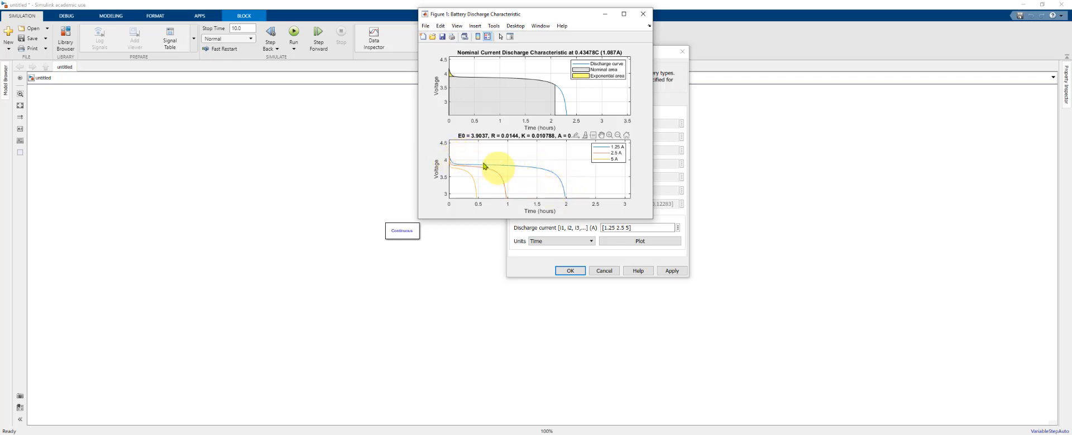
pyautogui.moveTo(482, 176)
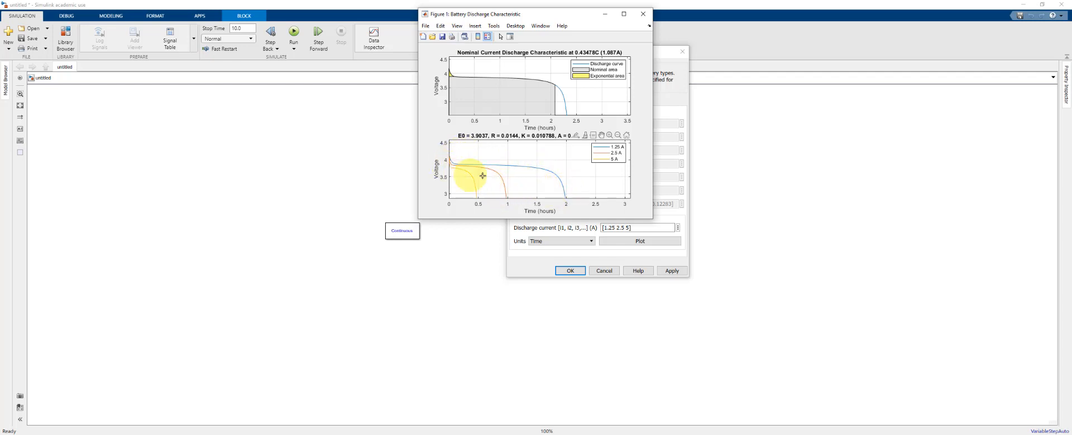
pyautogui.moveTo(557, 188)
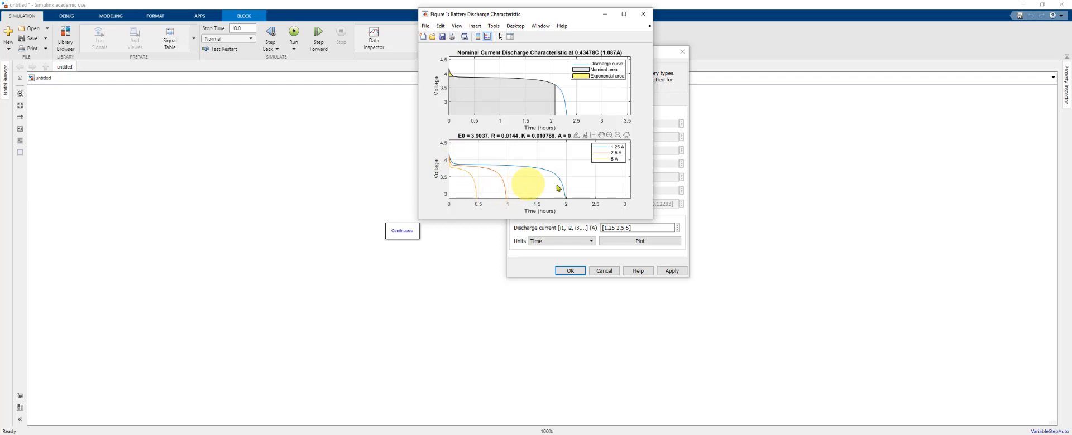
pyautogui.moveTo(609, 164)
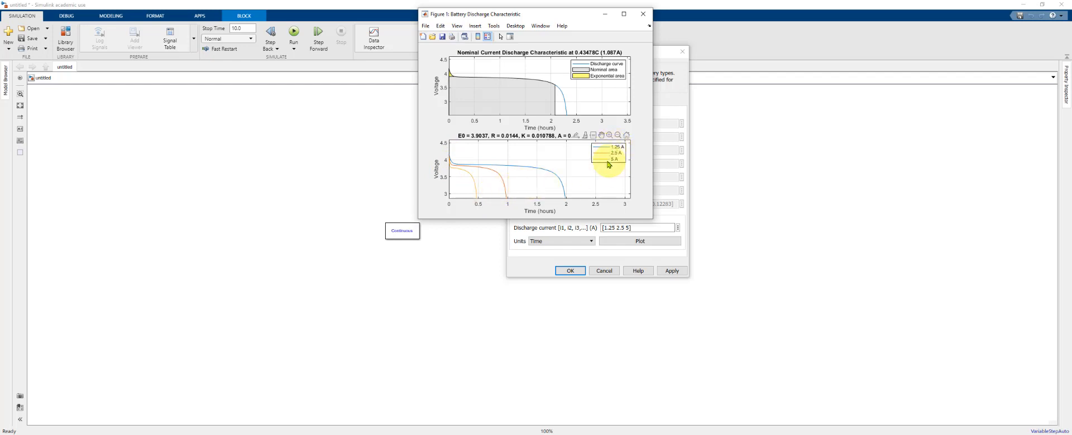
pyautogui.moveTo(523, 203)
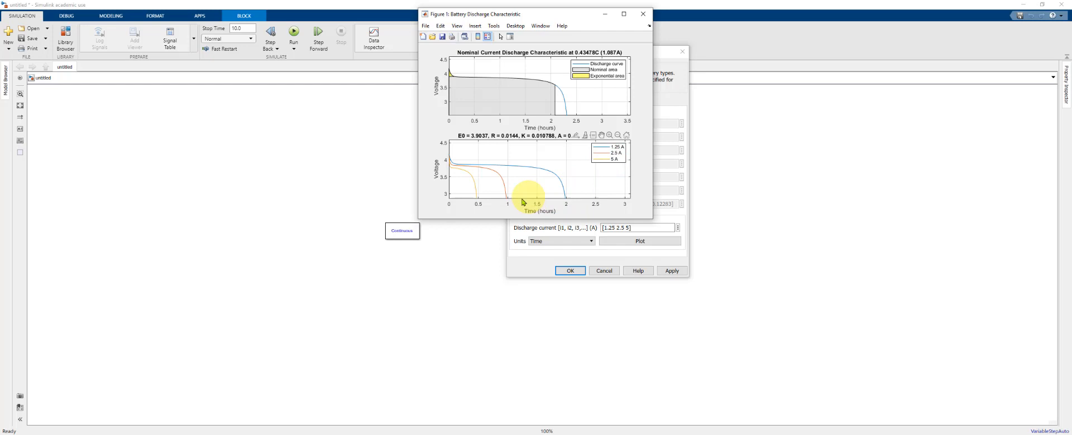
pyautogui.moveTo(446, 158)
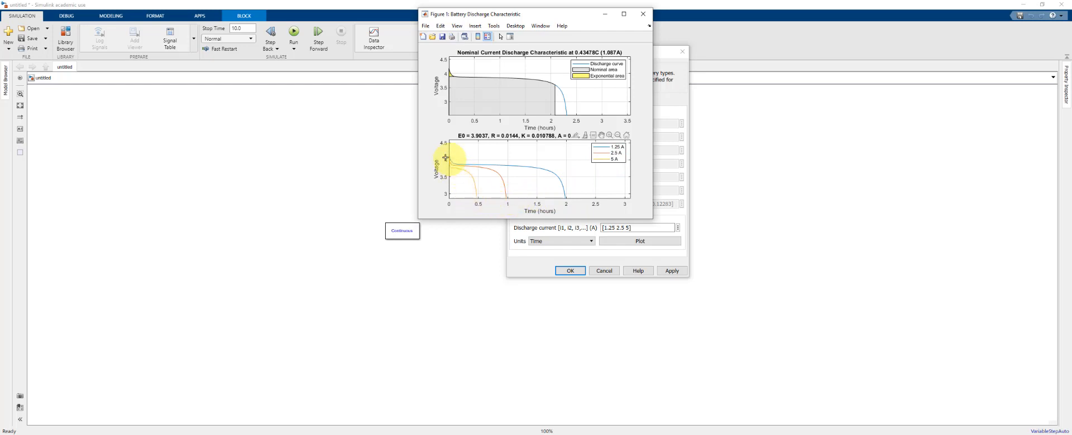
pyautogui.moveTo(458, 199)
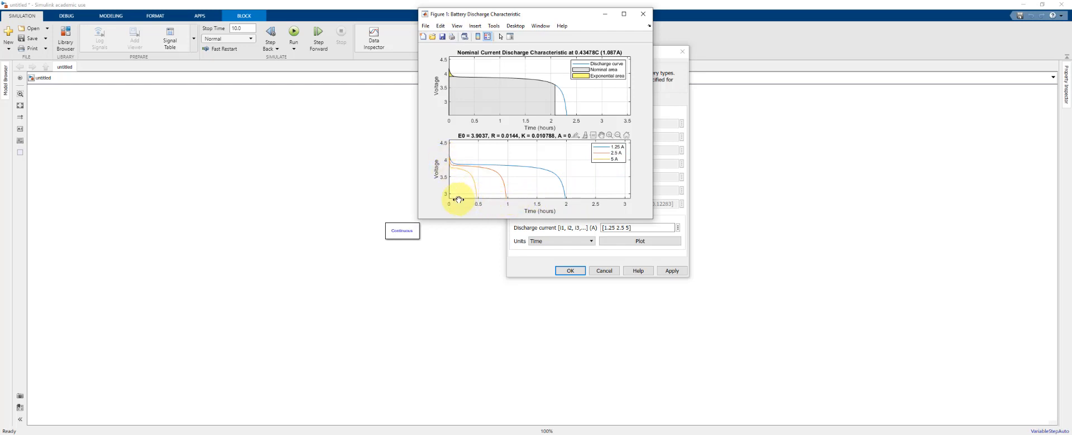
pyautogui.moveTo(476, 200)
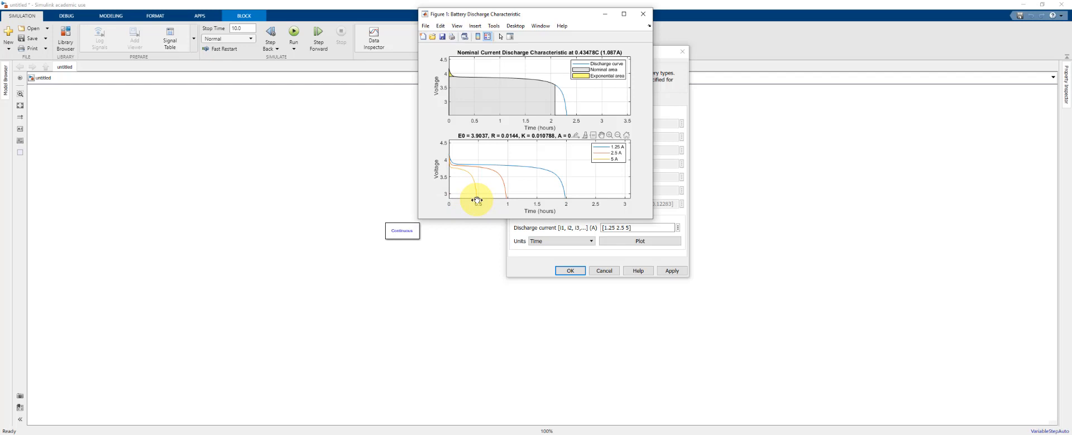
pyautogui.moveTo(517, 85)
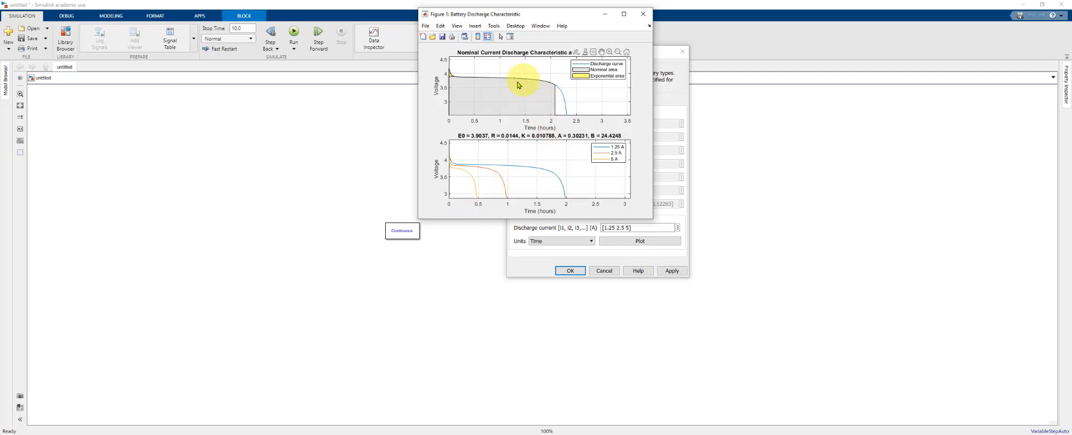
pyautogui.moveTo(549, 69)
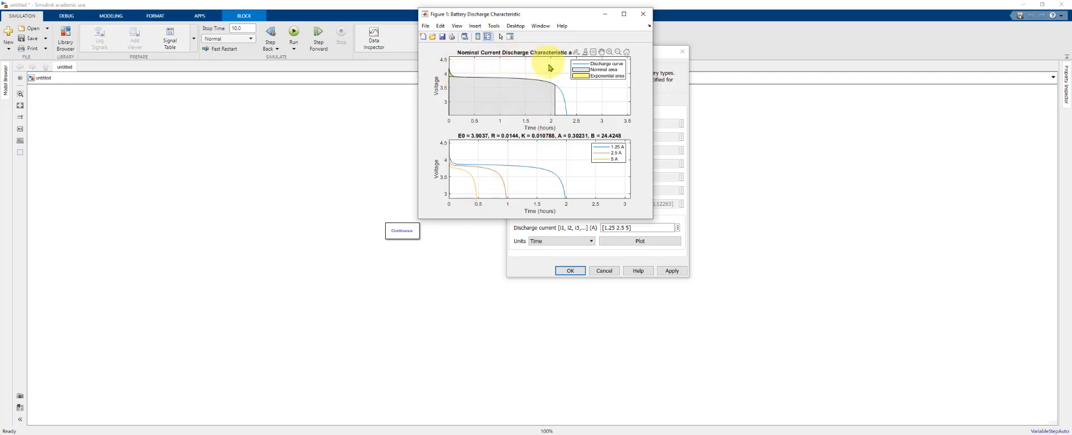
pyautogui.moveTo(462, 68)
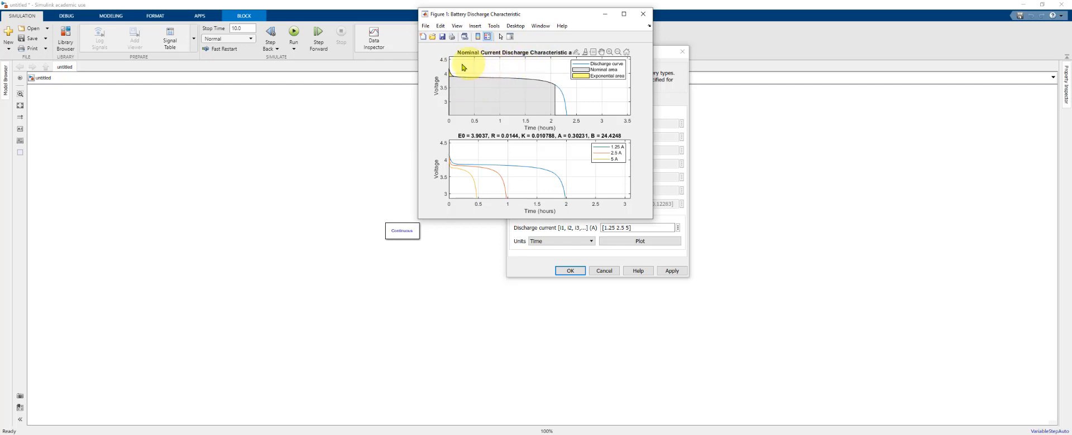
pyautogui.moveTo(477, 97)
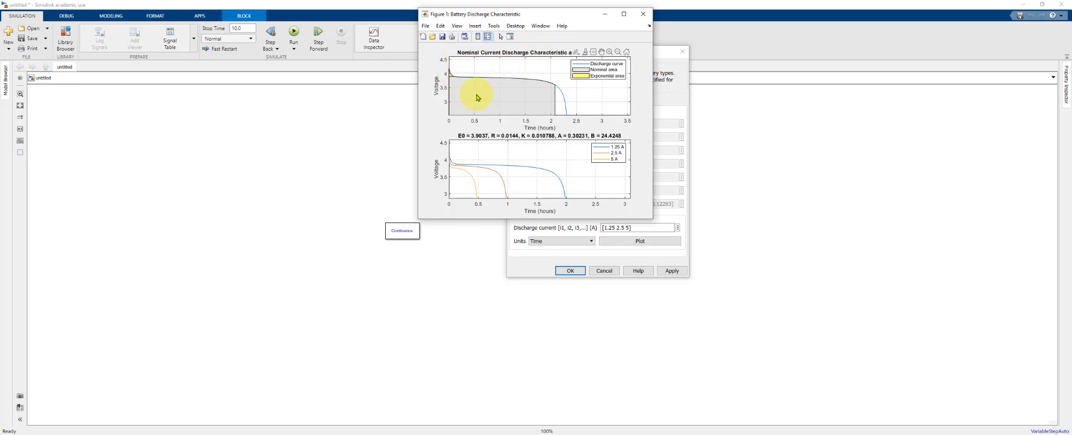
pyautogui.moveTo(462, 90)
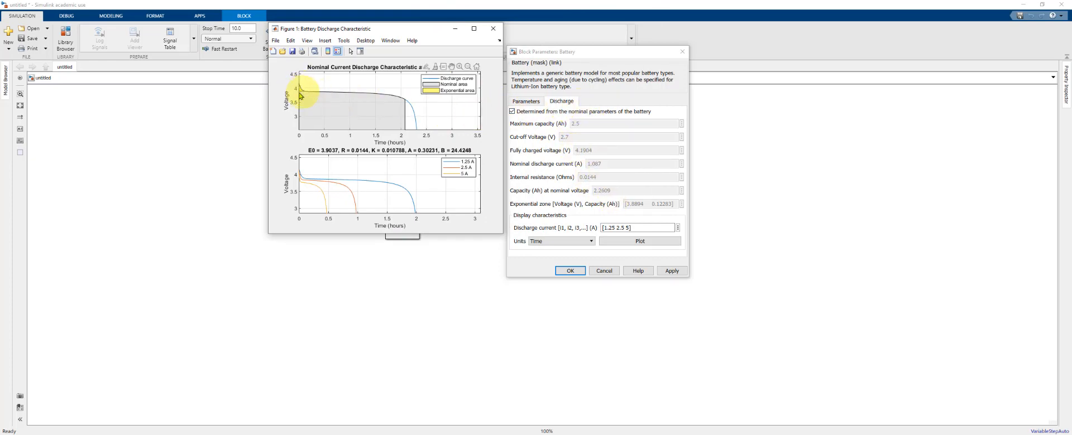
pyautogui.moveTo(403, 127)
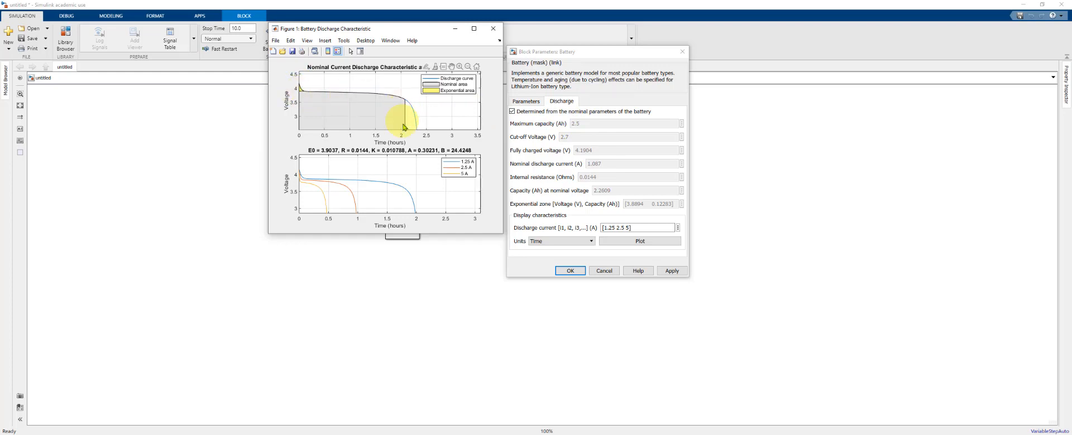
pyautogui.moveTo(408, 123)
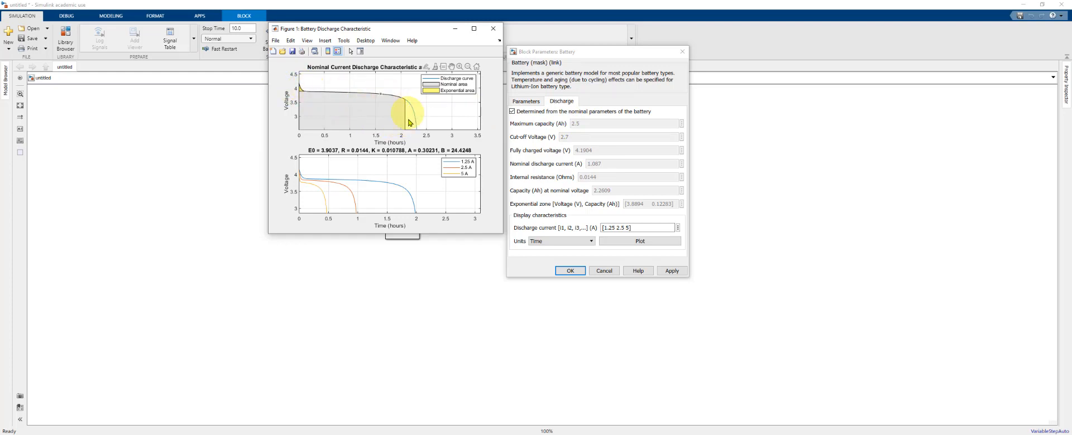
pyautogui.moveTo(406, 161)
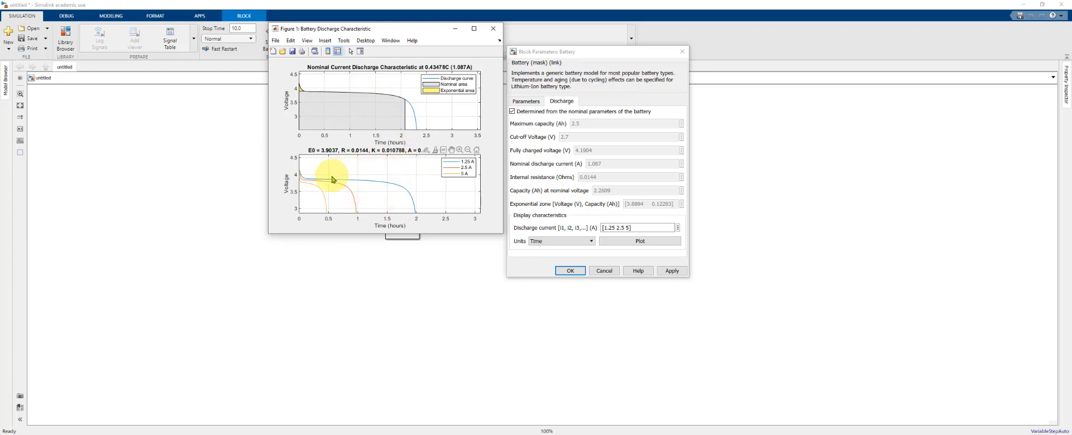
pyautogui.moveTo(349, 199)
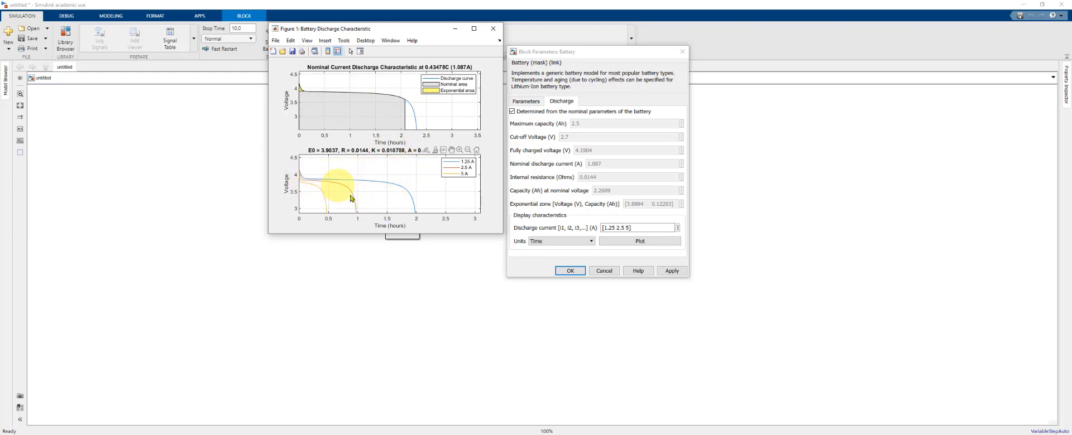
pyautogui.moveTo(464, 181)
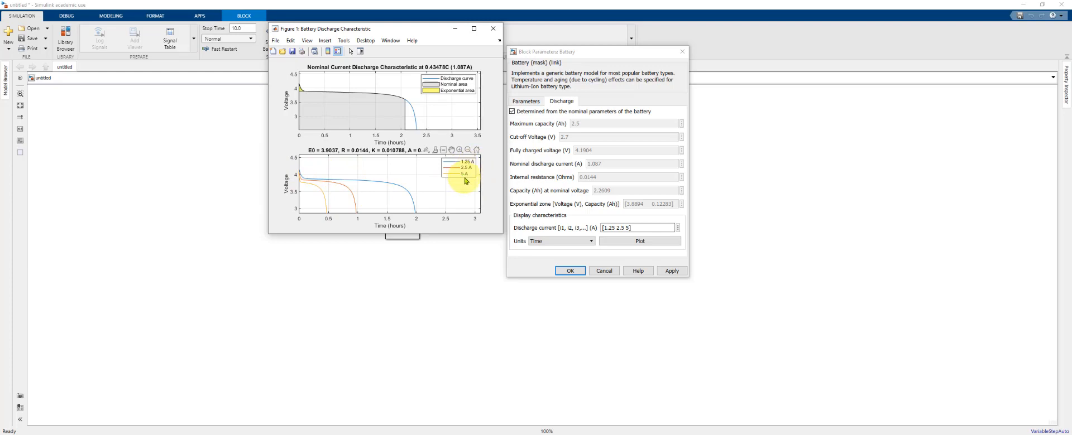
# Step: Switch the discharge plot units to ampere-hours and redraw the curves
pyautogui.click(561, 241)
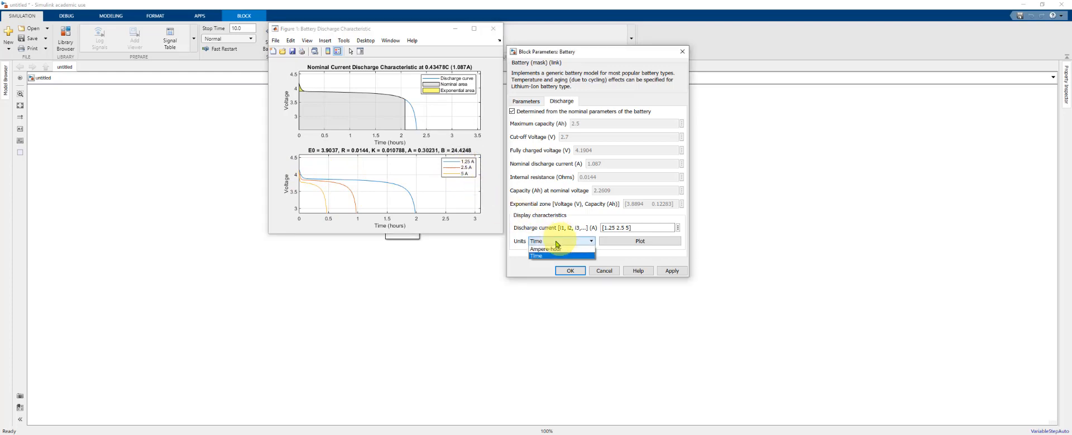
pyautogui.click(545, 249)
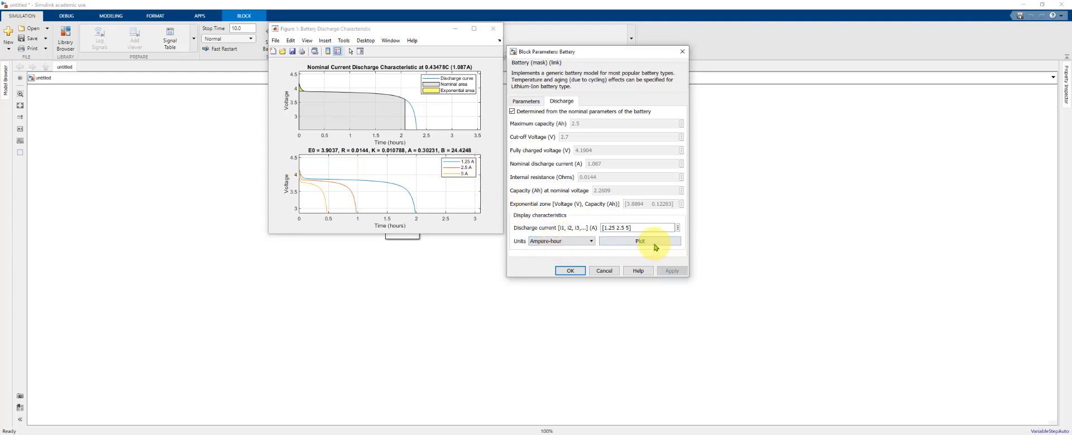
pyautogui.click(638, 241)
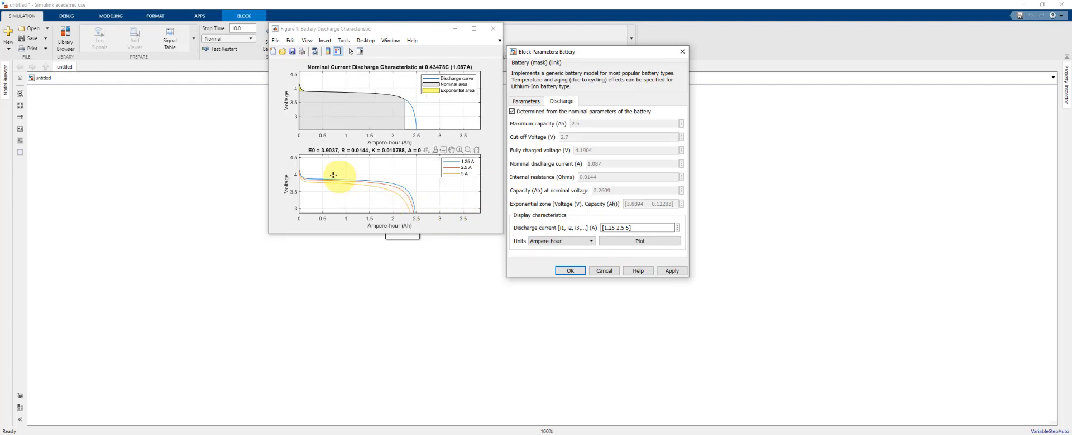
pyautogui.moveTo(467, 172)
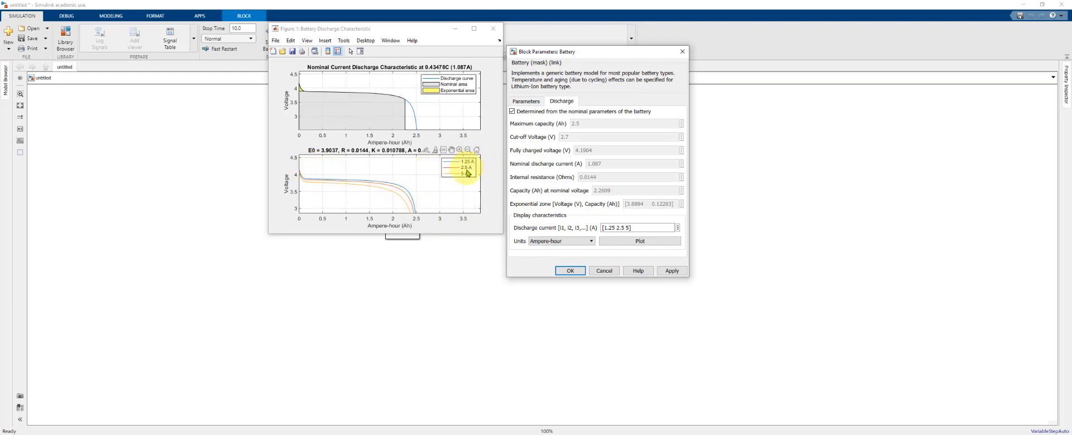
pyautogui.moveTo(325, 179)
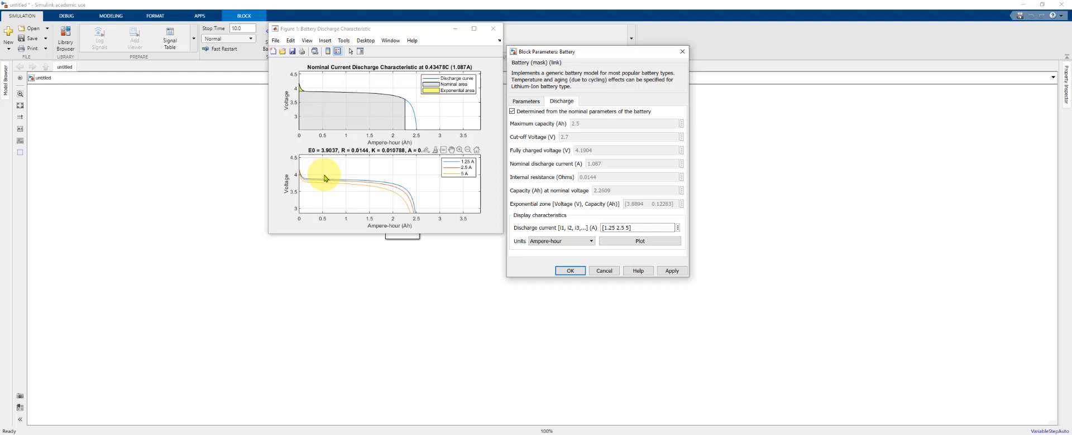
pyautogui.moveTo(417, 212)
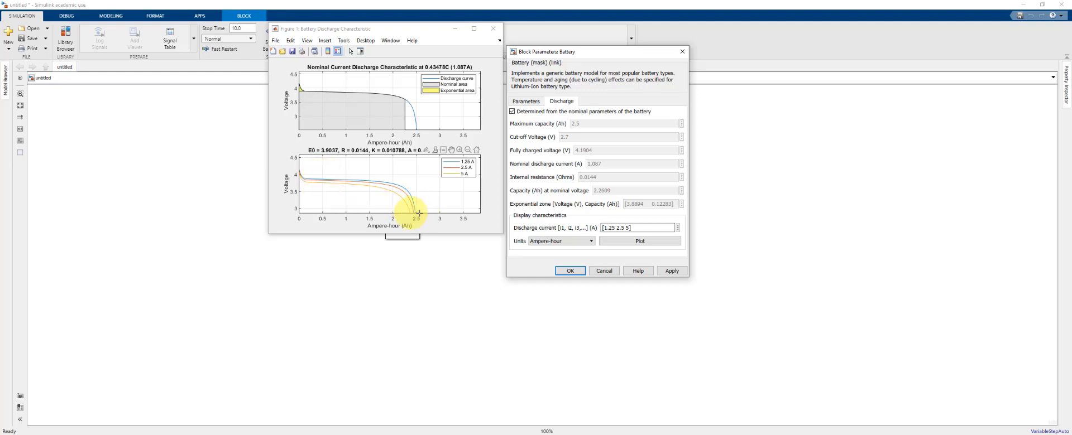
pyautogui.moveTo(415, 196)
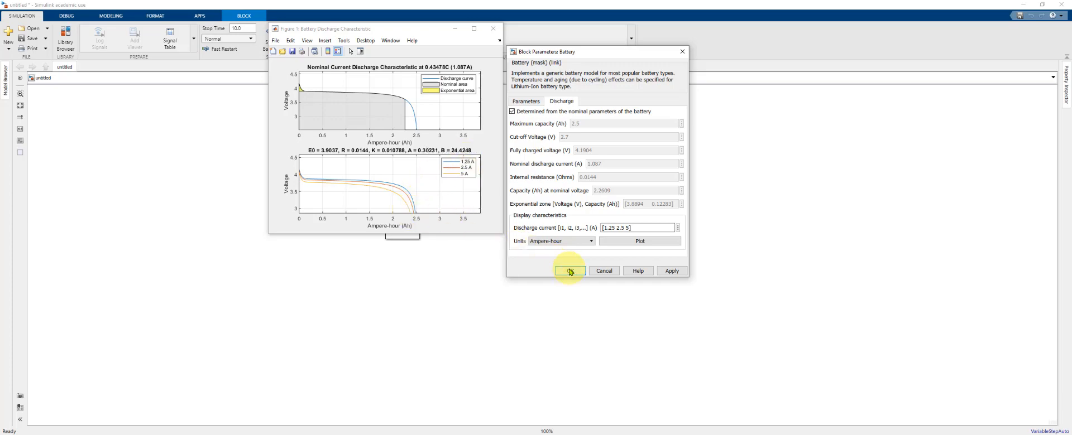
# Step: Accept the battery settings with OK and nudge the Battery block slightly right
pyautogui.click(569, 270)
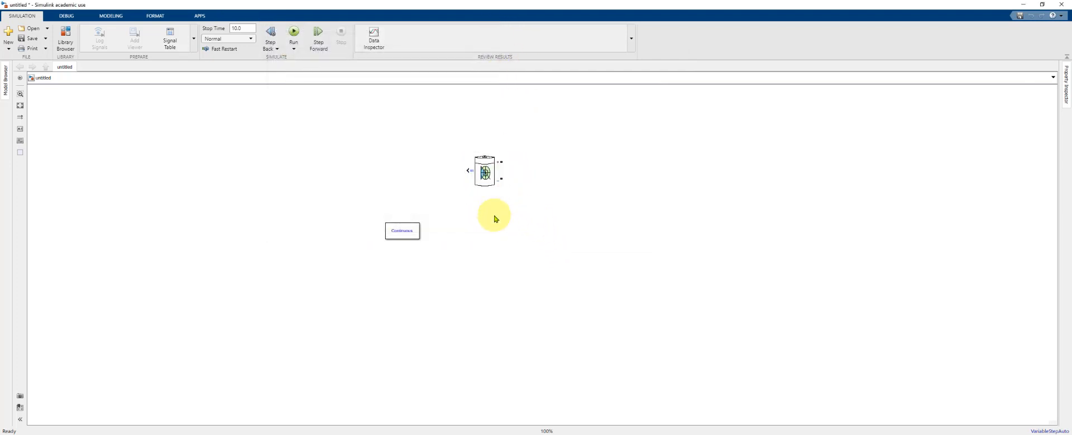
pyautogui.moveTo(468, 247)
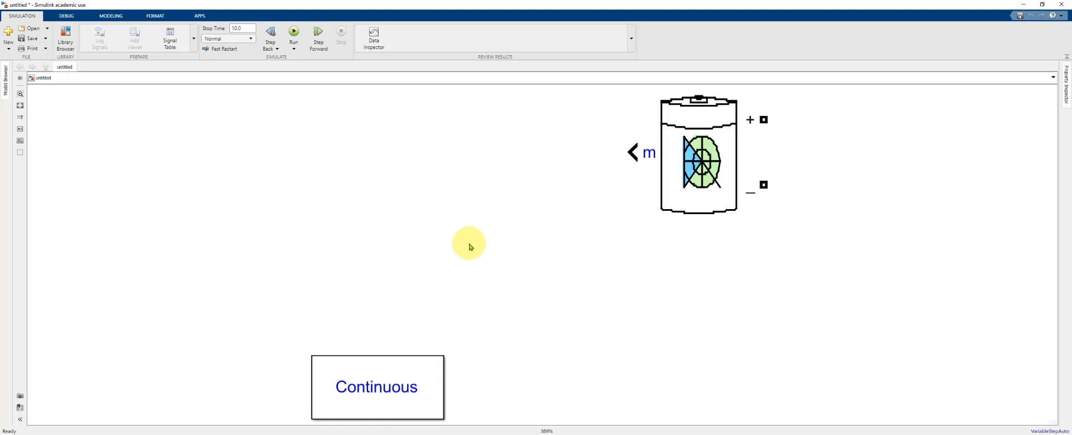
pyautogui.click(697, 154)
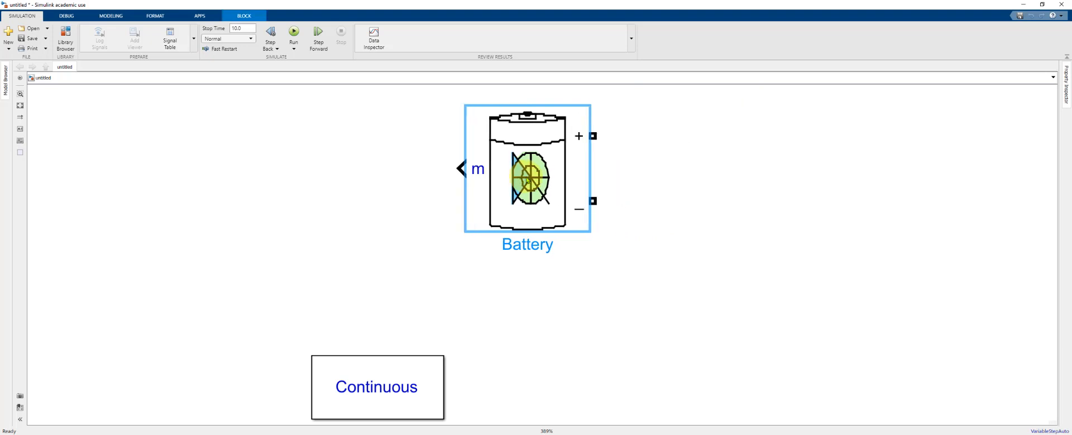
pyautogui.moveTo(526, 169); pyautogui.dragTo(559, 168)
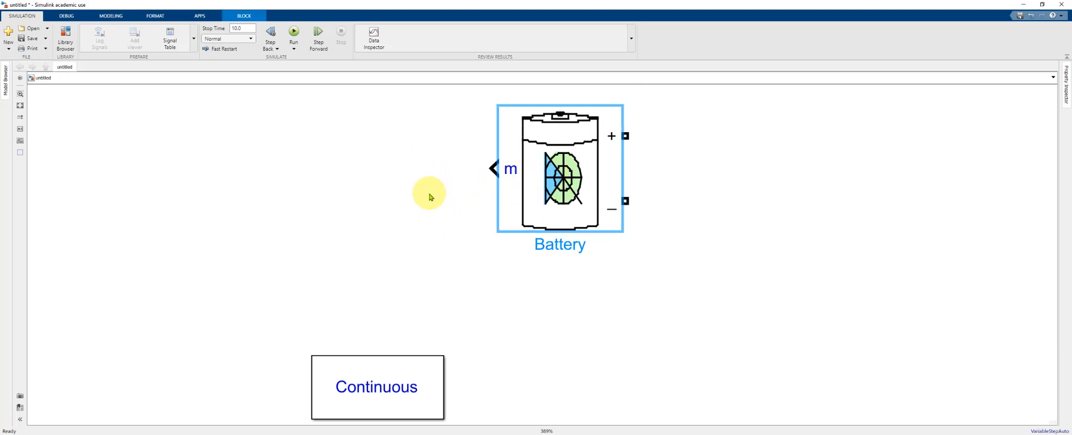
pyautogui.moveTo(699, 136)
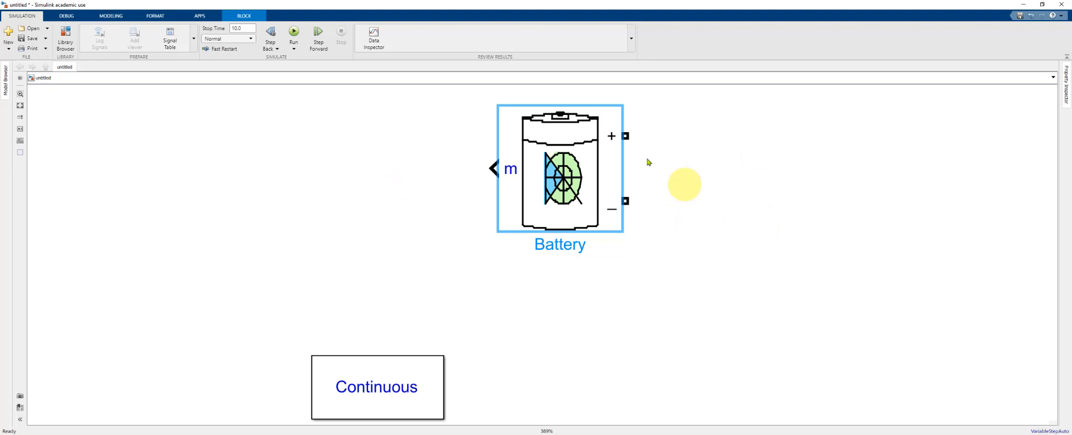
pyautogui.moveTo(562, 142)
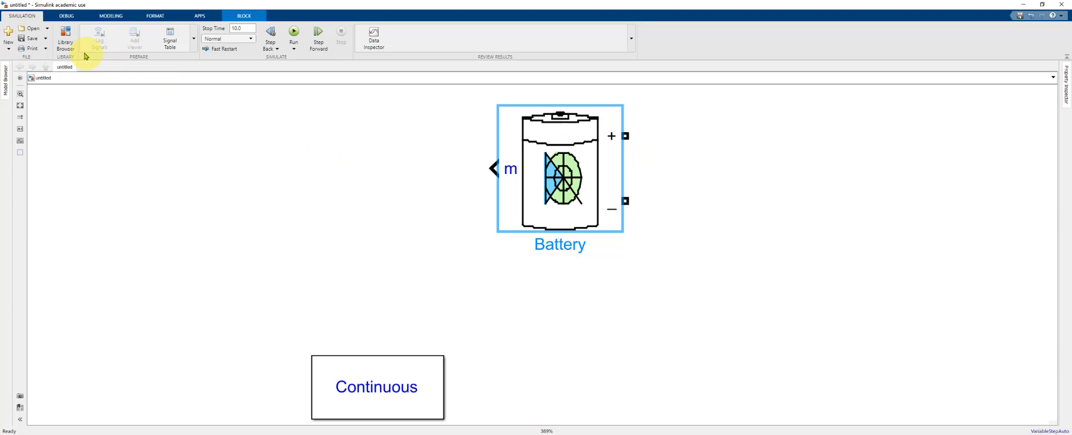
pyautogui.moveTo(66, 41)
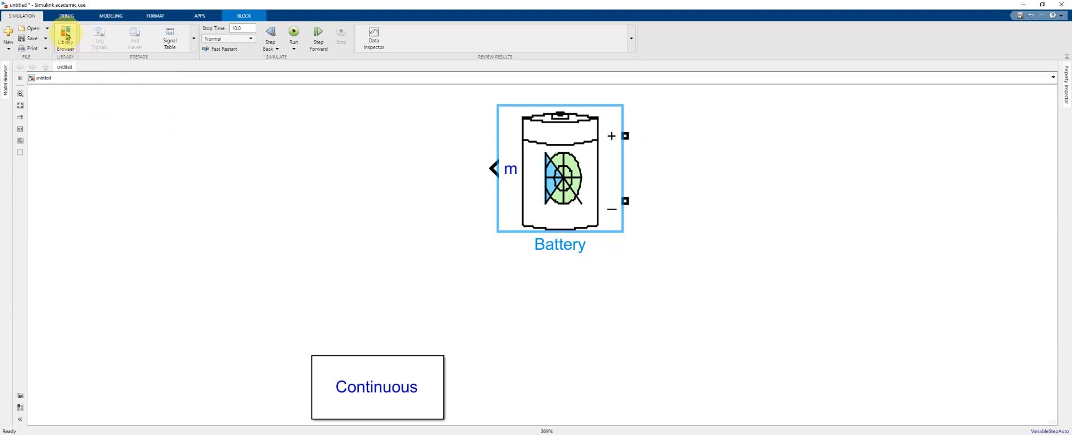
# Step: Place a Controlled Current Source from Electrical Sources to the right of the battery
pyautogui.click(66, 35)
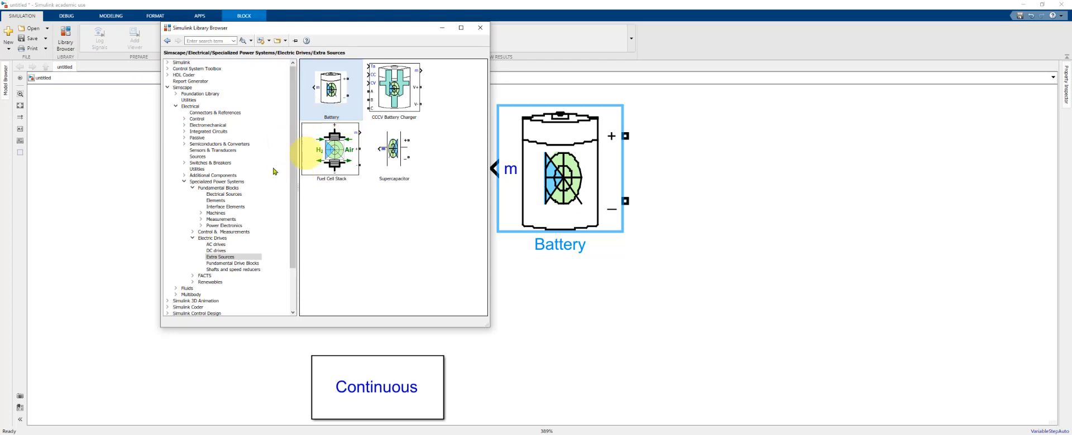
pyautogui.moveTo(209, 144)
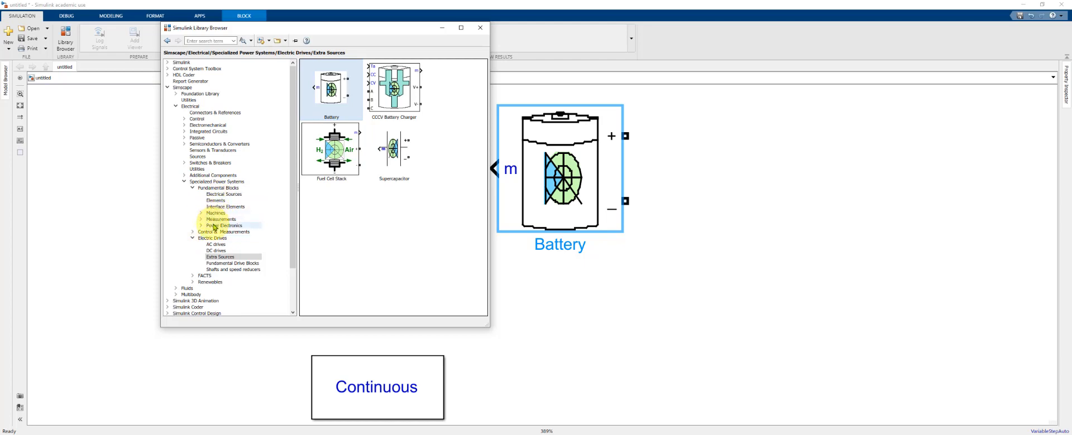
pyautogui.click(224, 194)
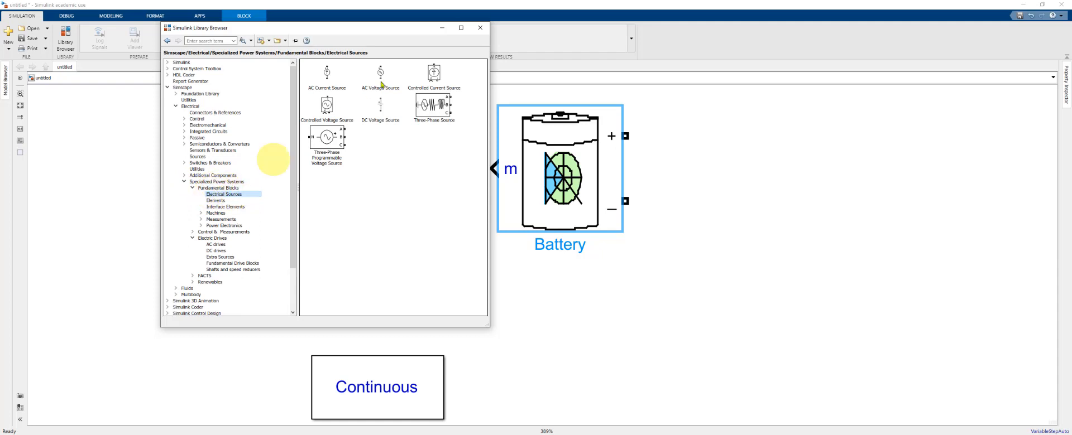
pyautogui.moveTo(433, 73)
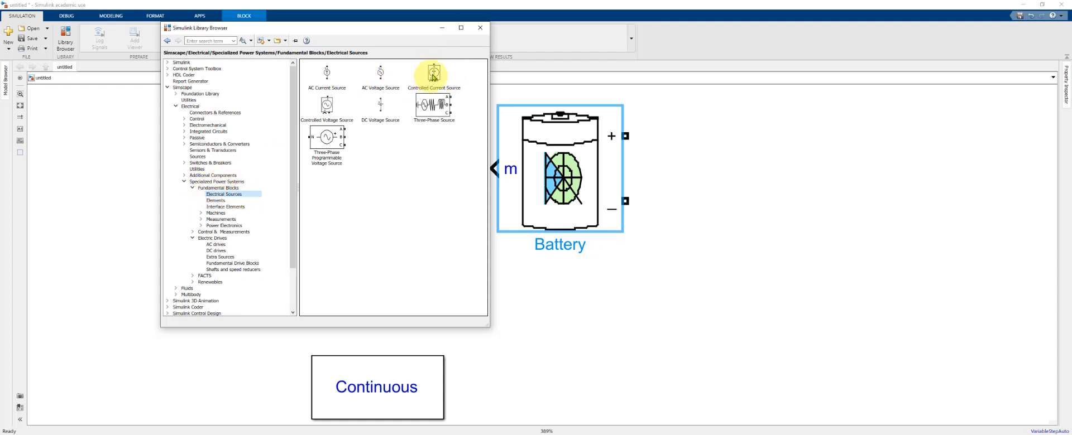
pyautogui.moveTo(433, 74); pyautogui.dragTo(792, 212)
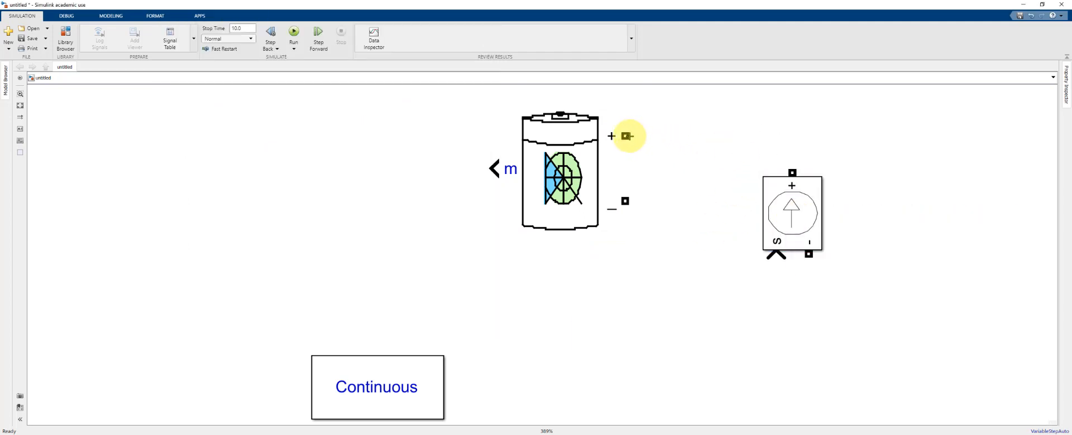
# Step: Wire the battery's + and − terminals to the Controlled Current Source and flip the source left-right
pyautogui.moveTo(624, 136); pyautogui.dragTo(721, 135)
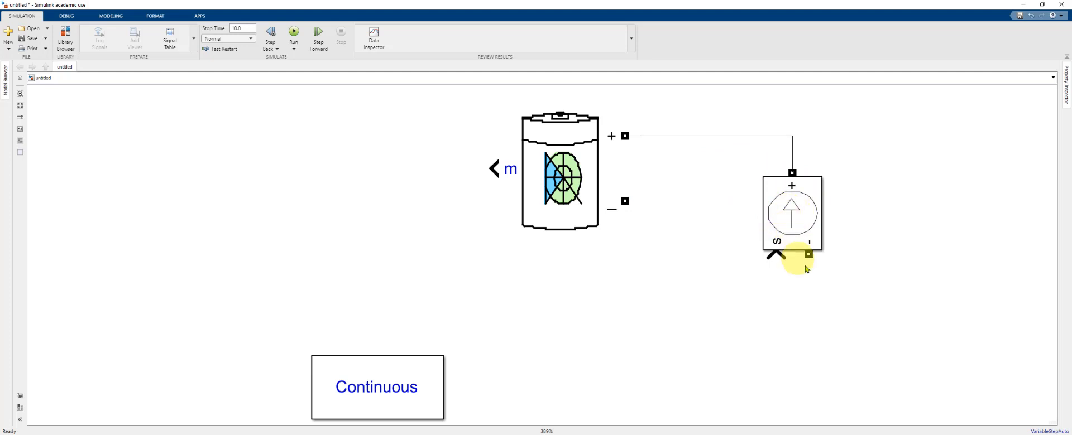
pyautogui.moveTo(623, 202)
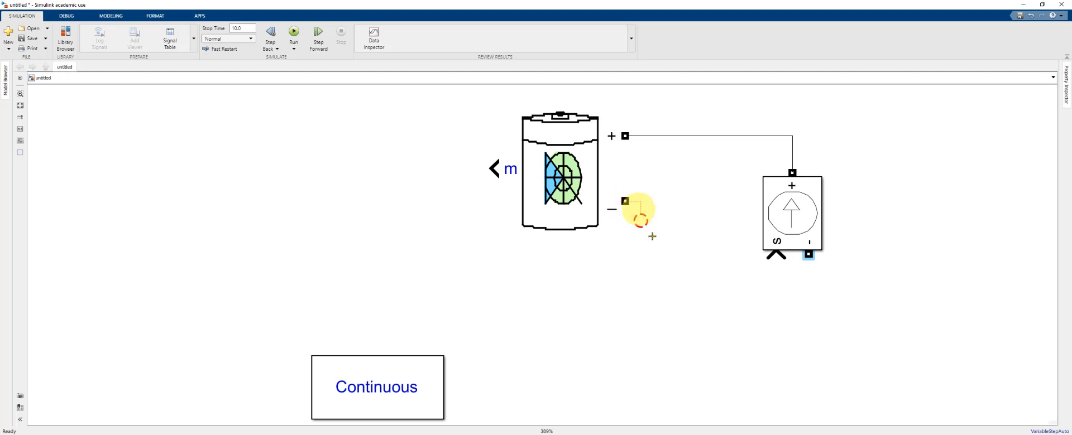
pyautogui.moveTo(623, 201); pyautogui.dragTo(808, 255)
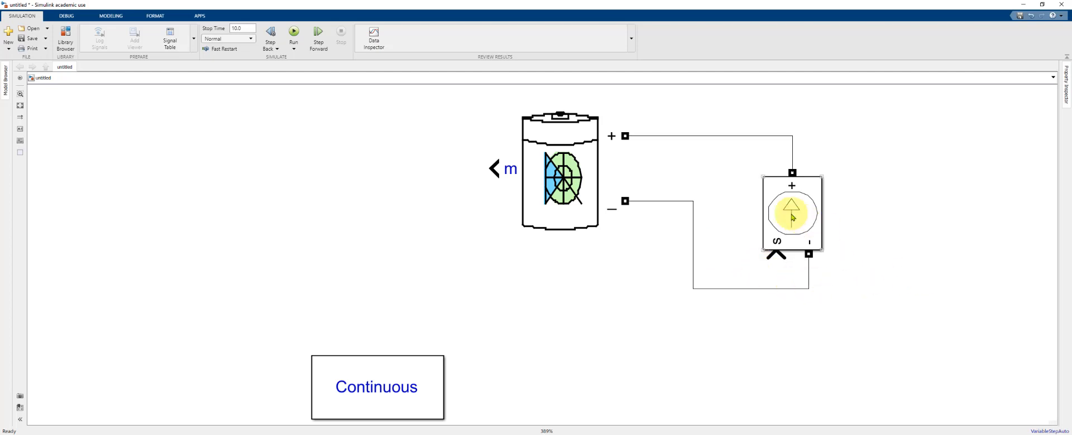
pyautogui.moveTo(795, 221)
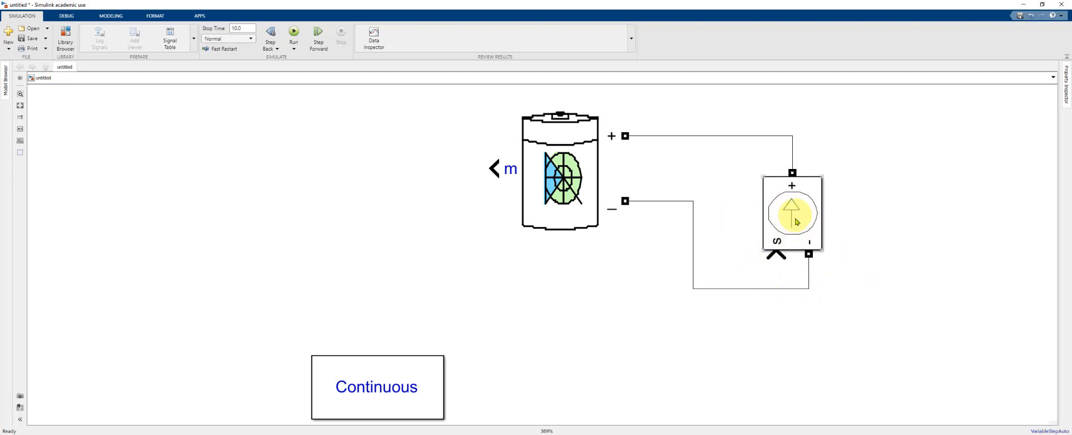
pyautogui.click(792, 212)
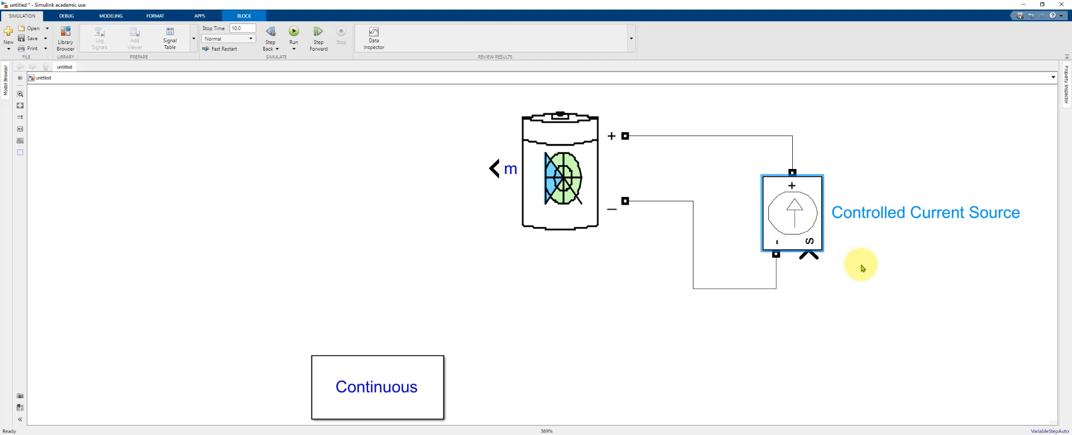
pyautogui.moveTo(808, 257)
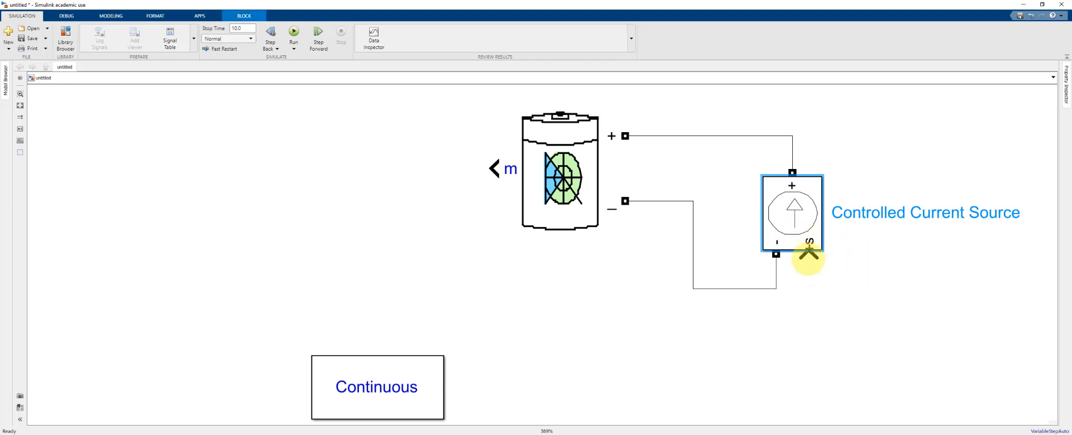
pyautogui.moveTo(885, 299)
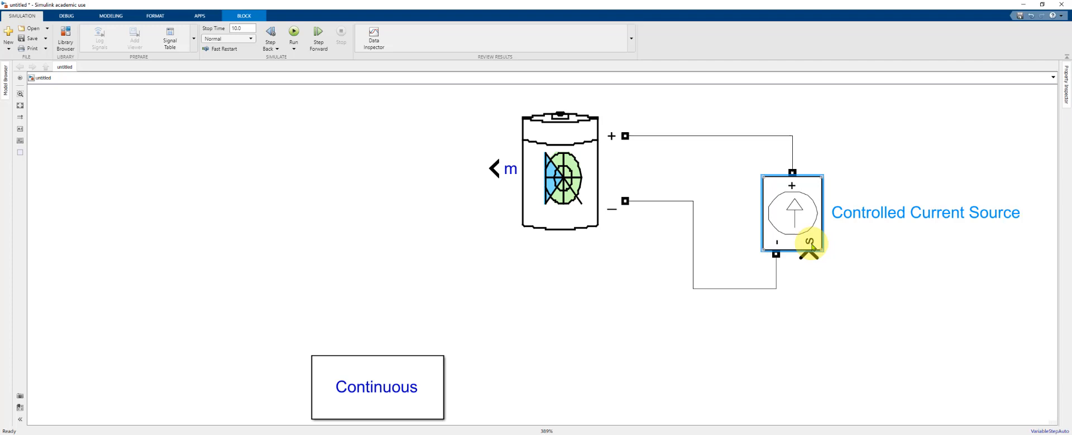
pyautogui.click(561, 171)
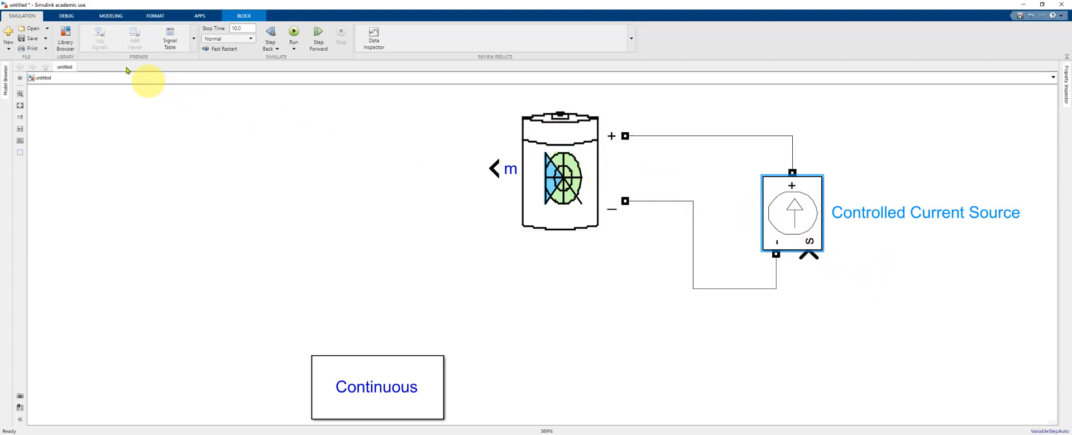
pyautogui.moveTo(64, 32)
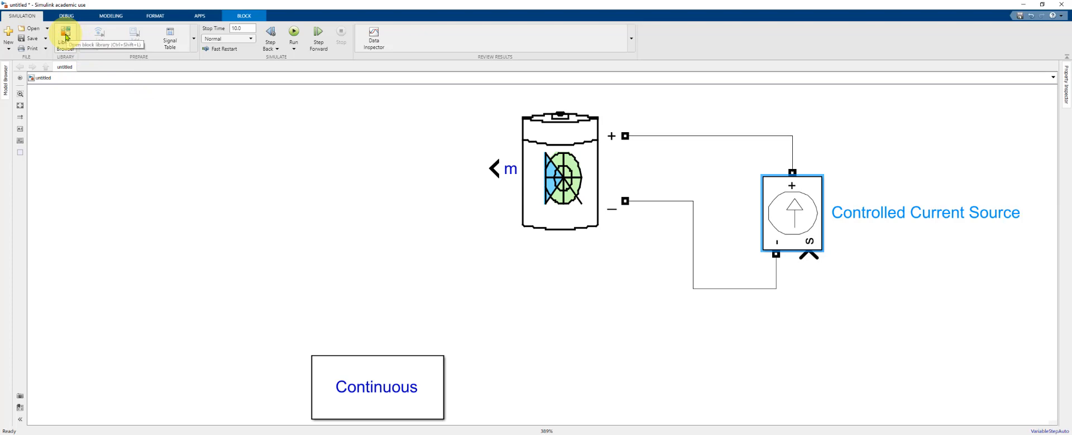
# Step: Browse the Library to Simulink > Commonly Used Blocks to fetch a Constant block
pyautogui.click(64, 34)
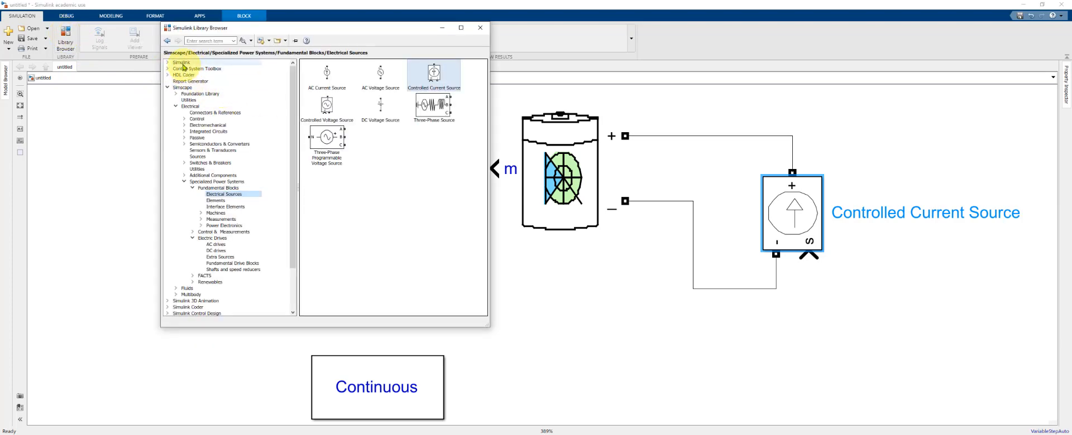
pyautogui.click(181, 63)
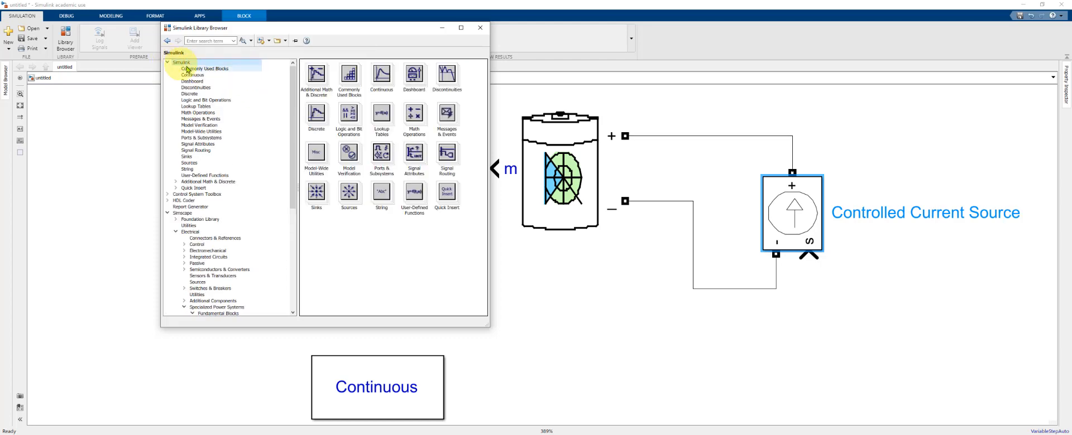
pyautogui.click(202, 68)
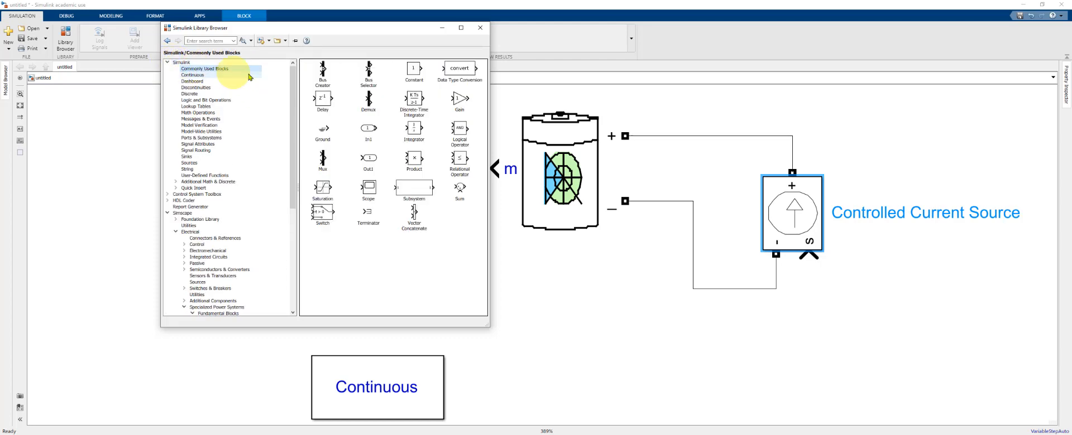
pyautogui.moveTo(413, 69)
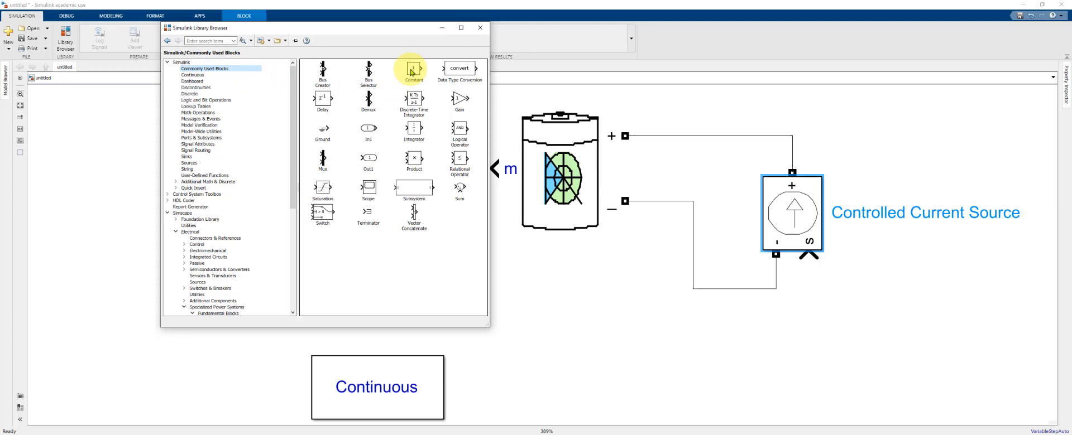
pyautogui.moveTo(413, 71)
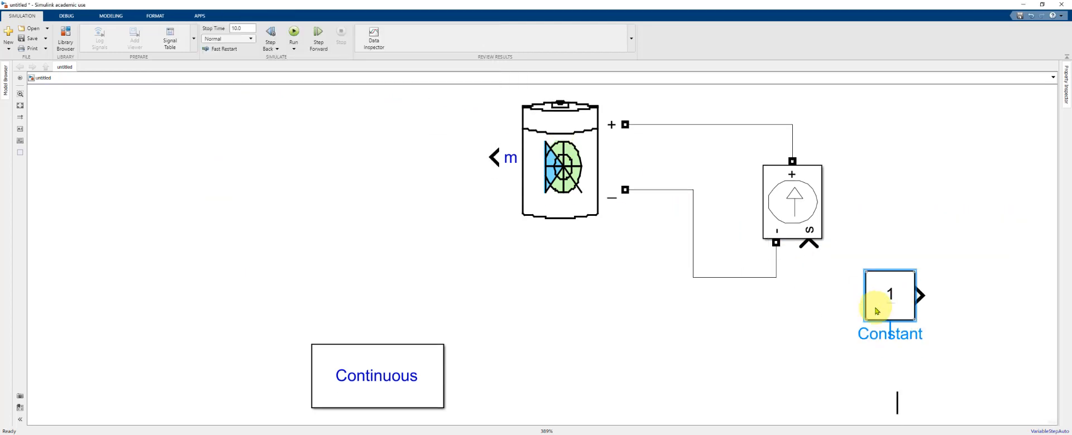
# Step: Connect the Constant block's output to the current source's control input
pyautogui.doubleClick(890, 294)
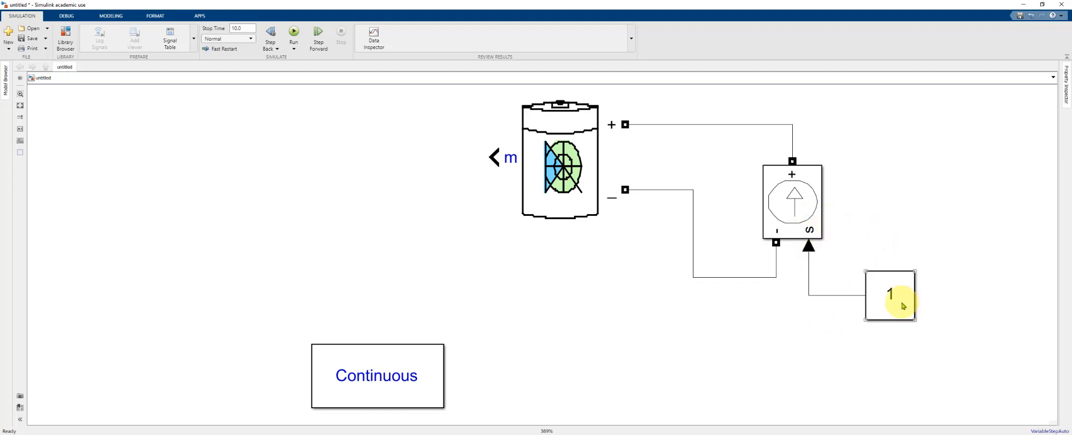
# Step: Set the Constant block's value to -2.5 to drive a constant discharge current
pyautogui.doubleClick(890, 294)
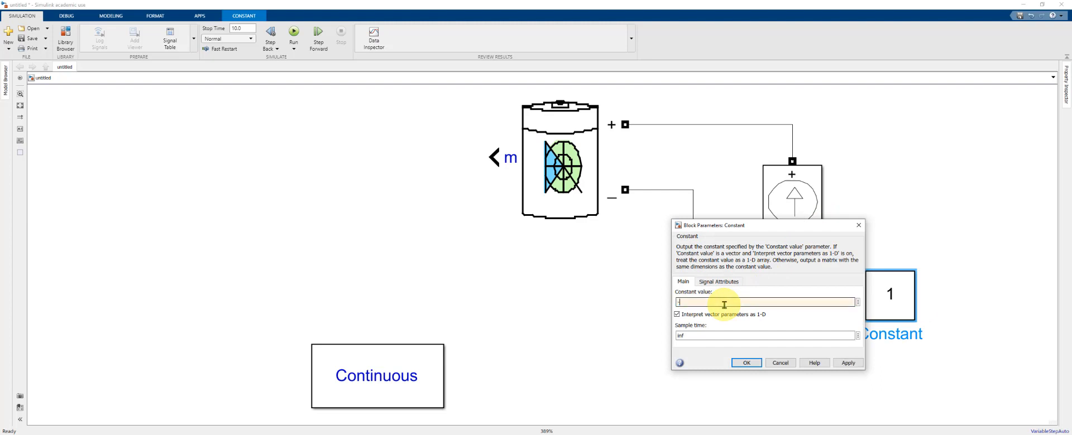
pyautogui.write('-2.5')
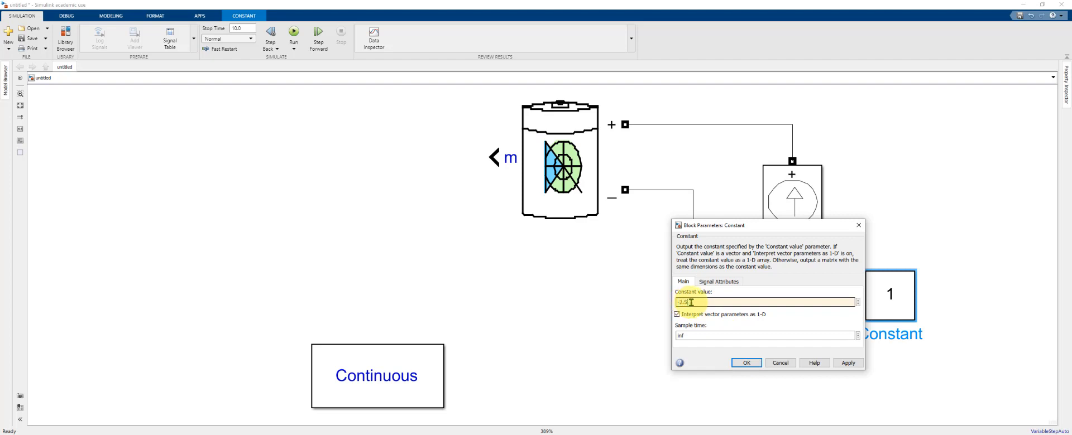
pyautogui.click(745, 363)
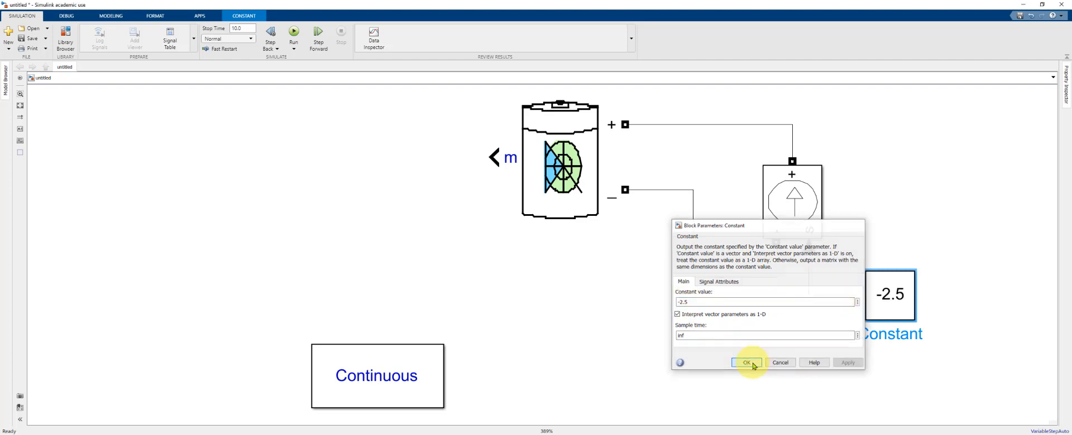
pyautogui.click(746, 362)
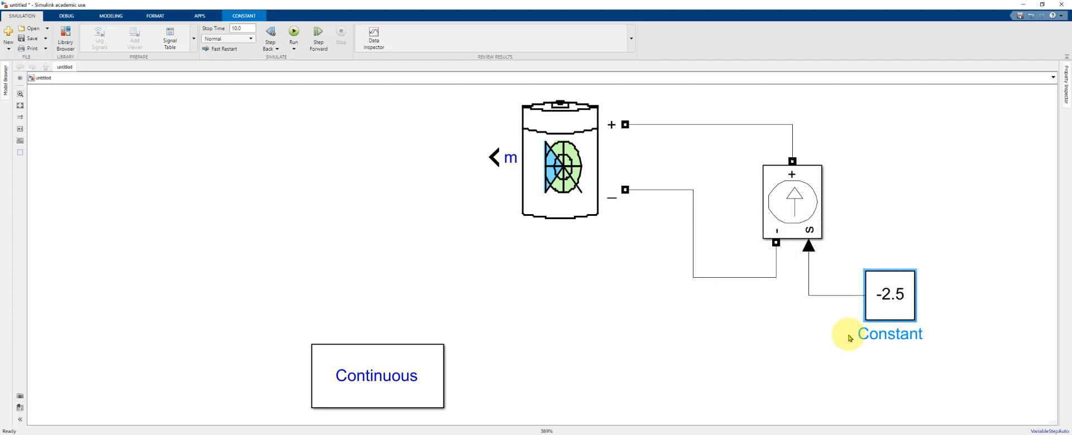
pyautogui.moveTo(817, 248)
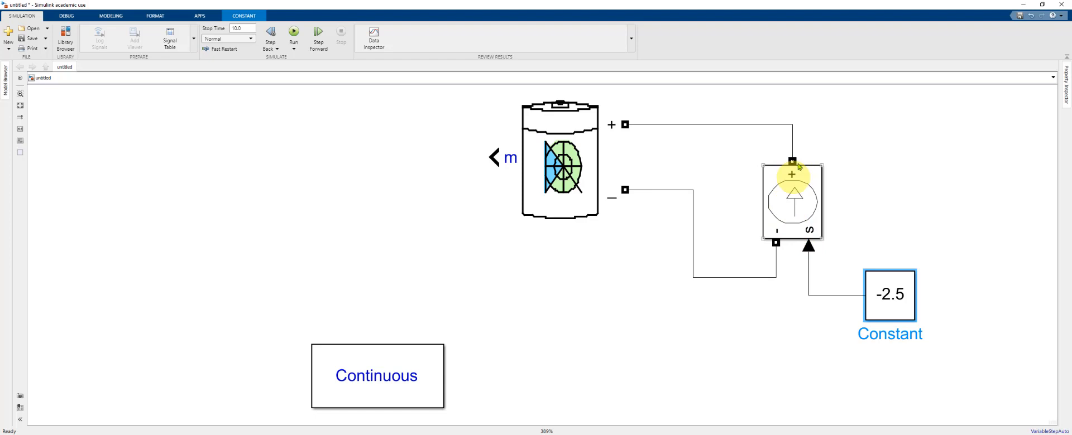
pyautogui.click(559, 157)
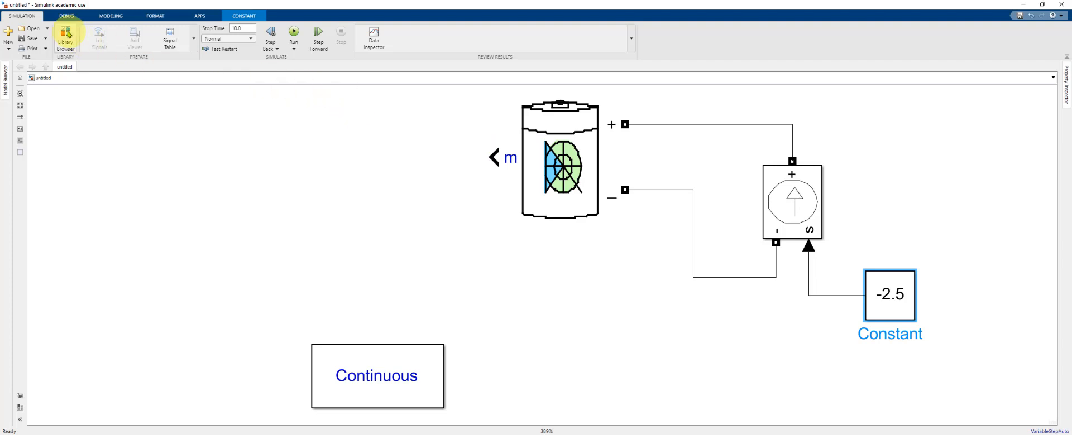
# Step: Place a Bus Selector from the library beside the battery's m measurement output
pyautogui.click(65, 38)
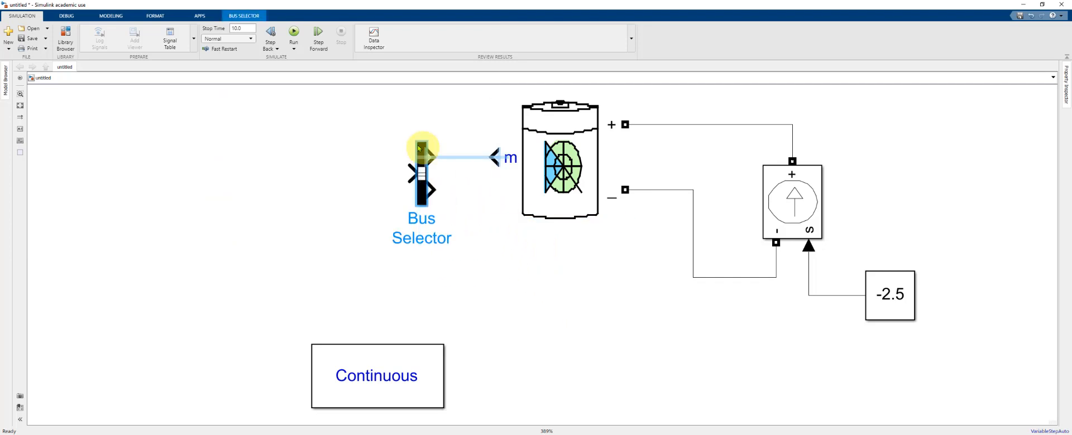
pyautogui.moveTo(421, 171); pyautogui.dragTo(404, 154)
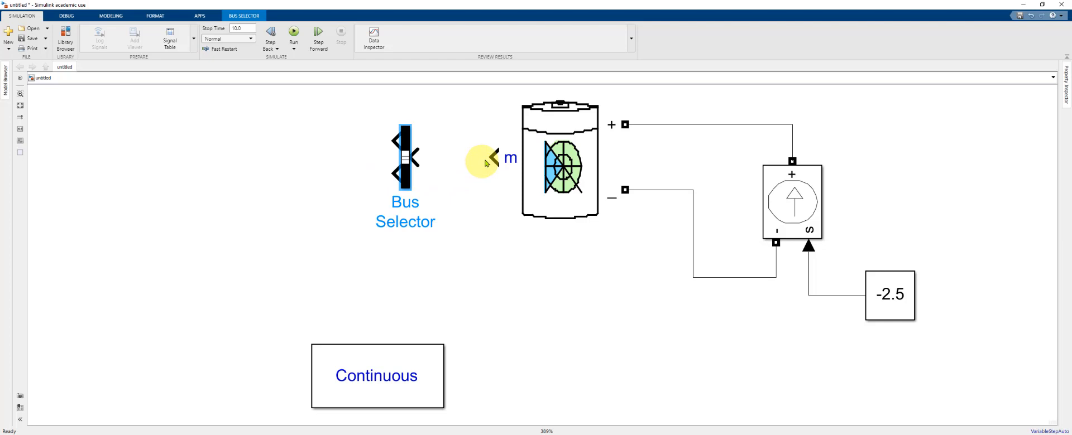
pyautogui.moveTo(406, 140)
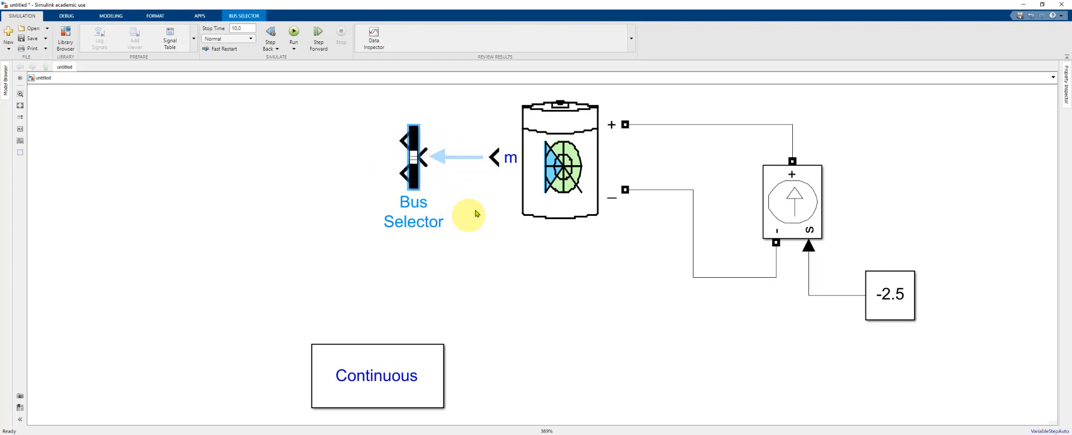
pyautogui.moveTo(477, 209)
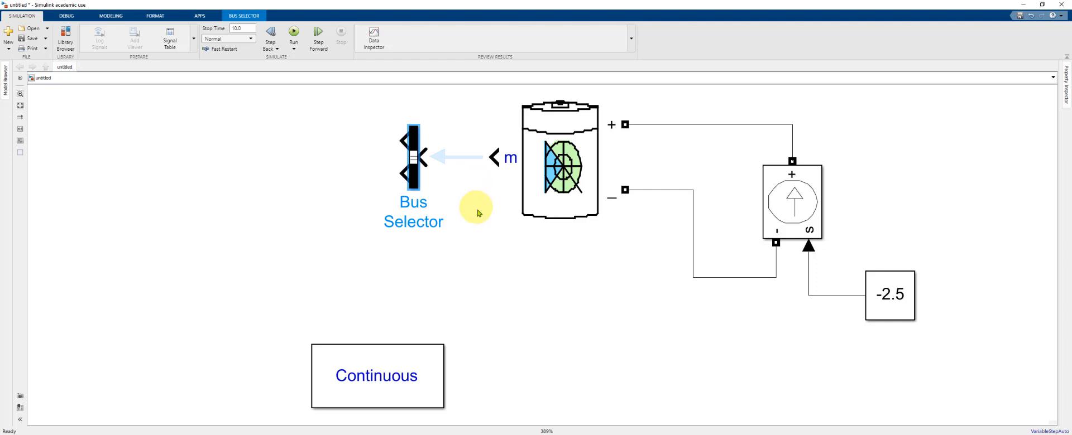
pyautogui.moveTo(477, 204)
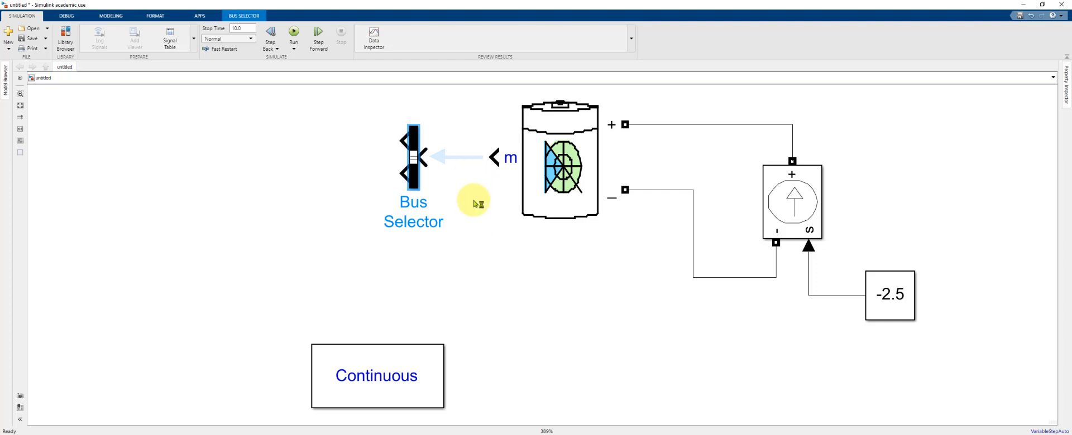
pyautogui.moveTo(458, 163)
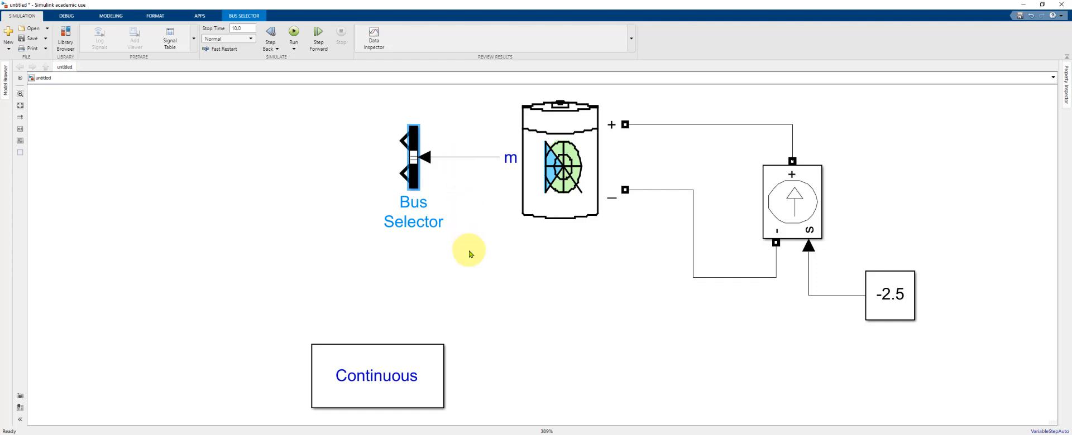
pyautogui.moveTo(431, 165)
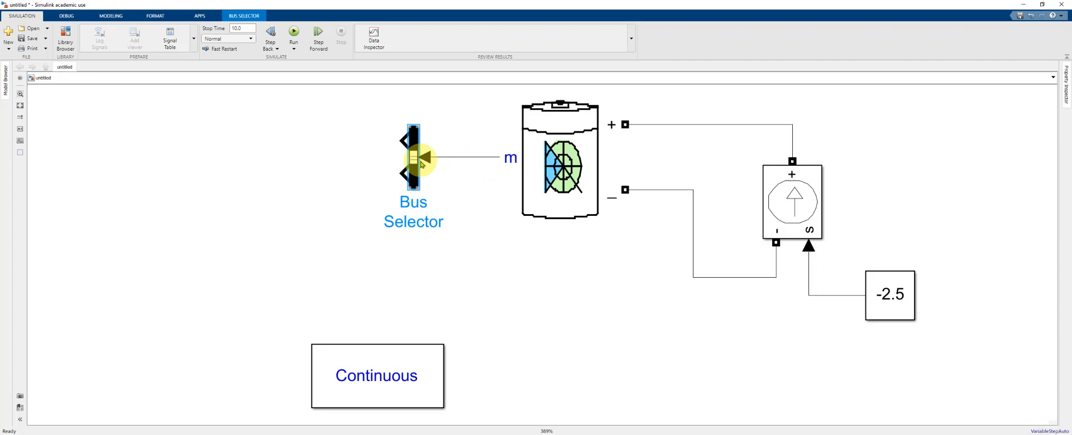
# Step: Configure the Bus Selector to output SOC (%), Current (A) and Voltage (V), removing placeholder signals
pyautogui.doubleClick(413, 159)
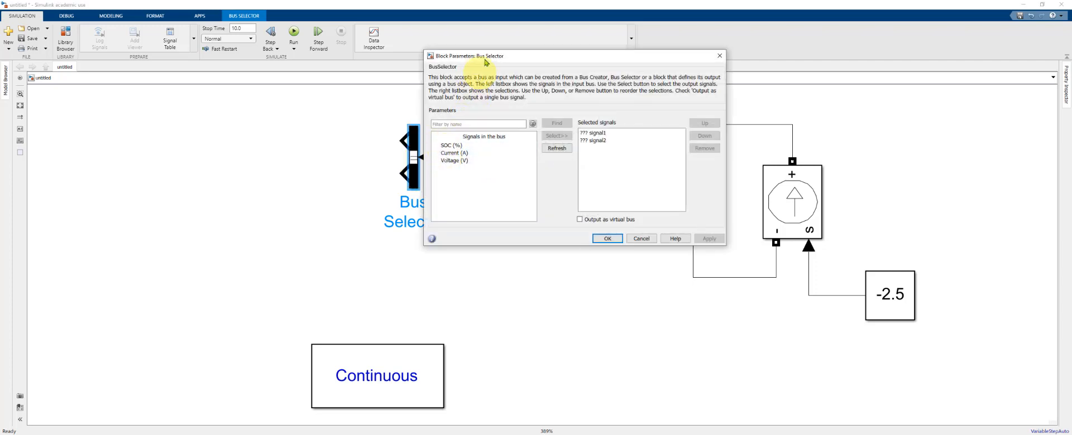
pyautogui.moveTo(570, 55); pyautogui.dragTo(704, 62)
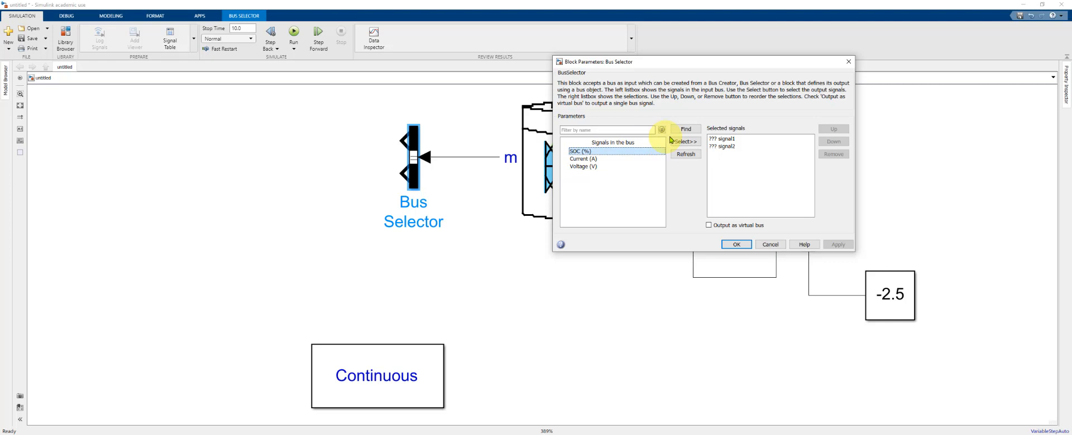
pyautogui.click(684, 142)
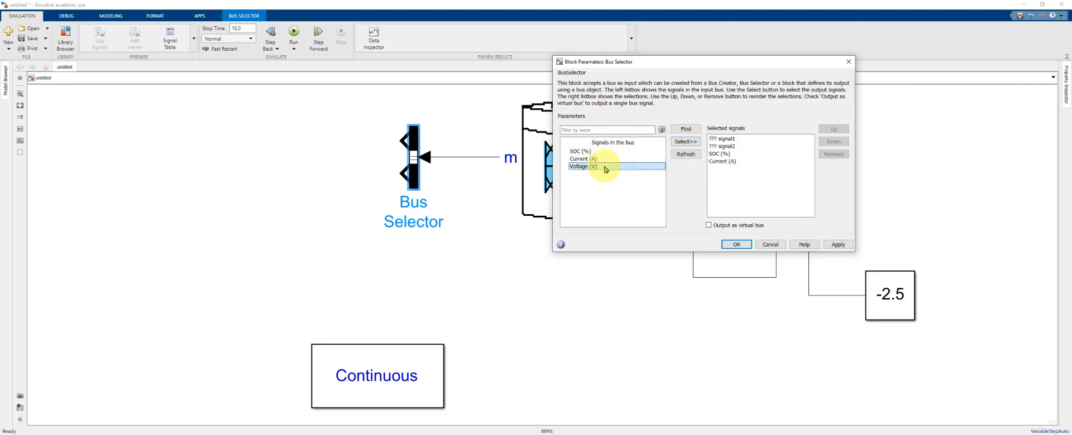
pyautogui.click(684, 142)
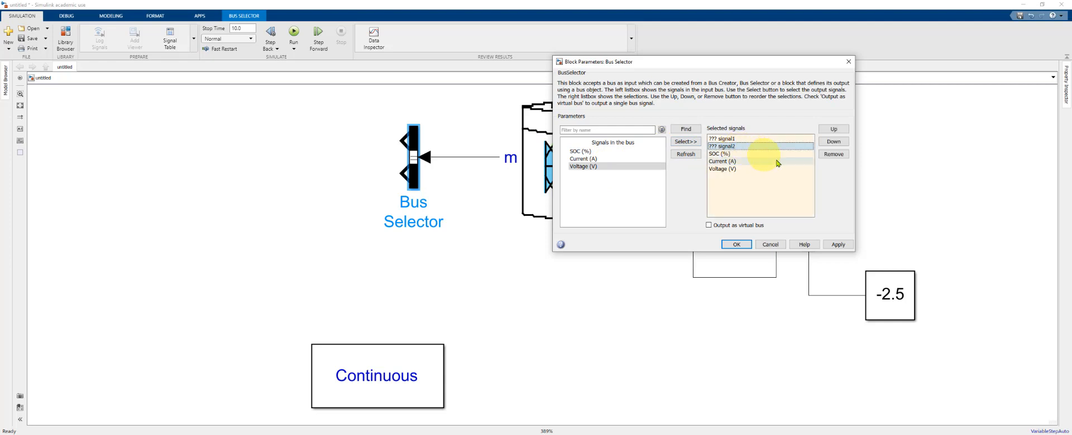
pyautogui.click(833, 154)
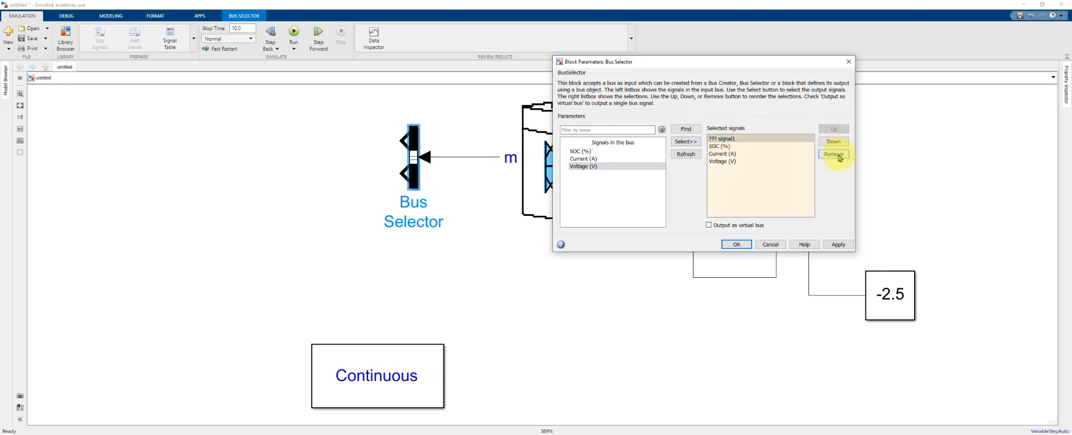
pyautogui.click(833, 154)
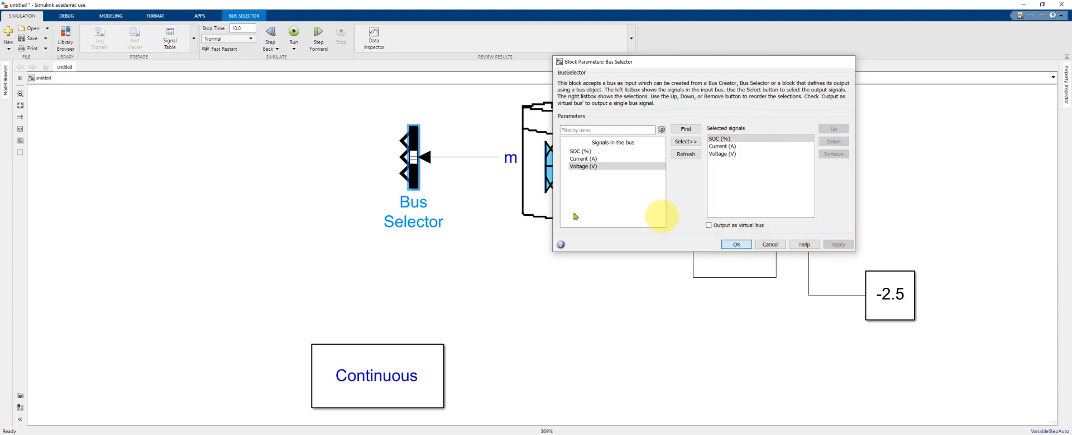
pyautogui.click(736, 244)
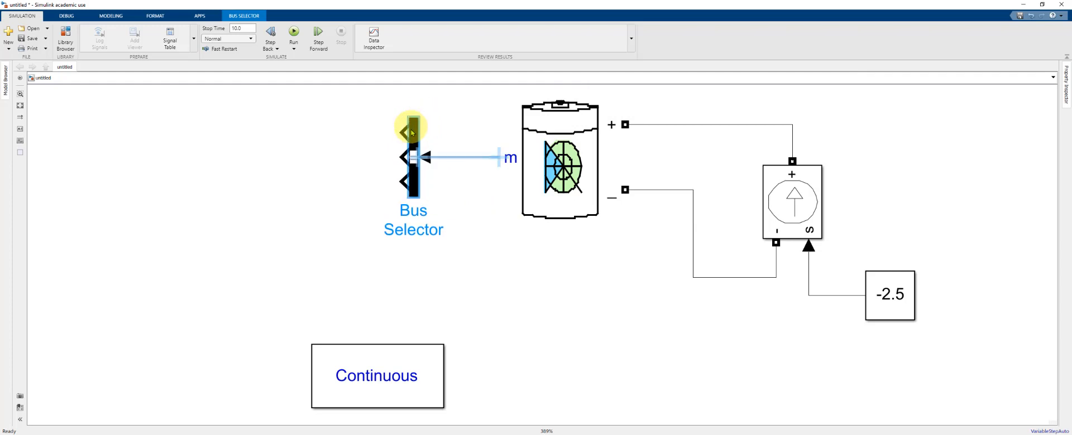
# Step: Add three Scope blocks for the SOC, Current and Voltage outputs of the Bus Selector
pyautogui.click(65, 39)
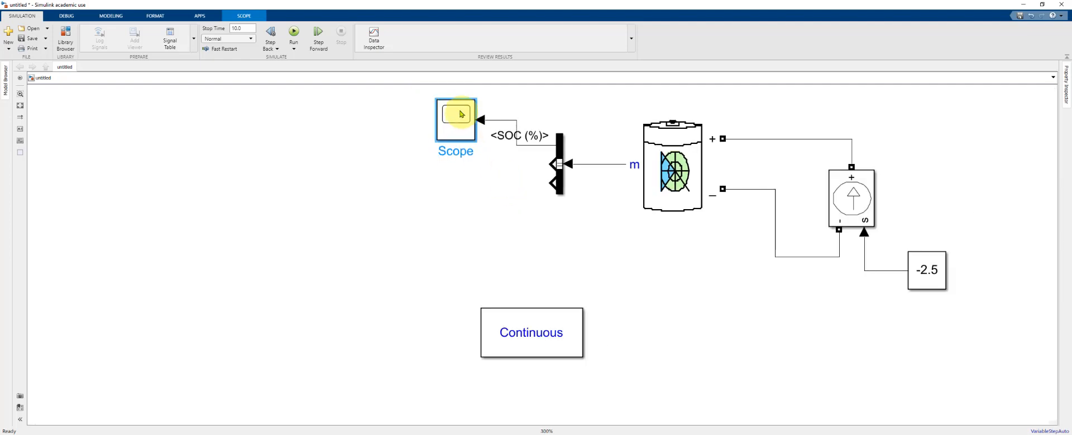
pyautogui.moveTo(424, 132)
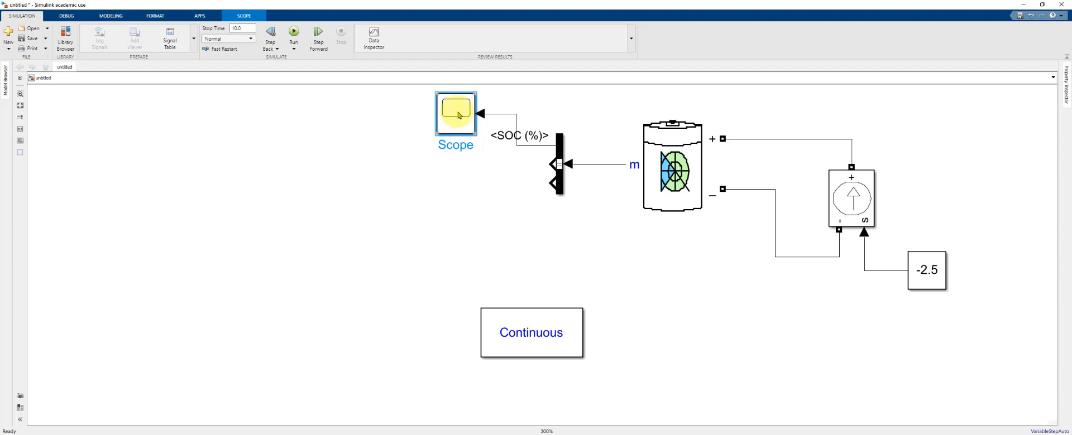
pyautogui.moveTo(456, 113); pyautogui.dragTo(431, 164)
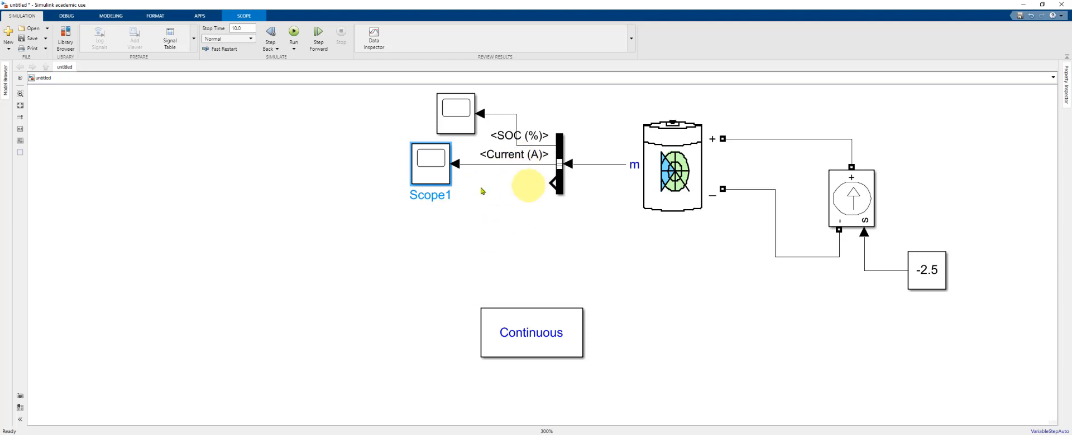
pyautogui.moveTo(430, 165); pyautogui.dragTo(475, 208)
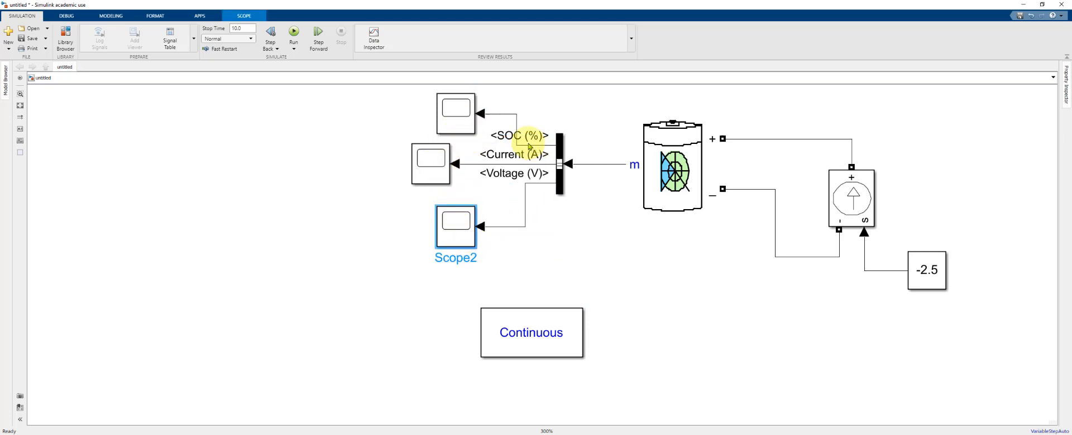
pyautogui.moveTo(482, 141)
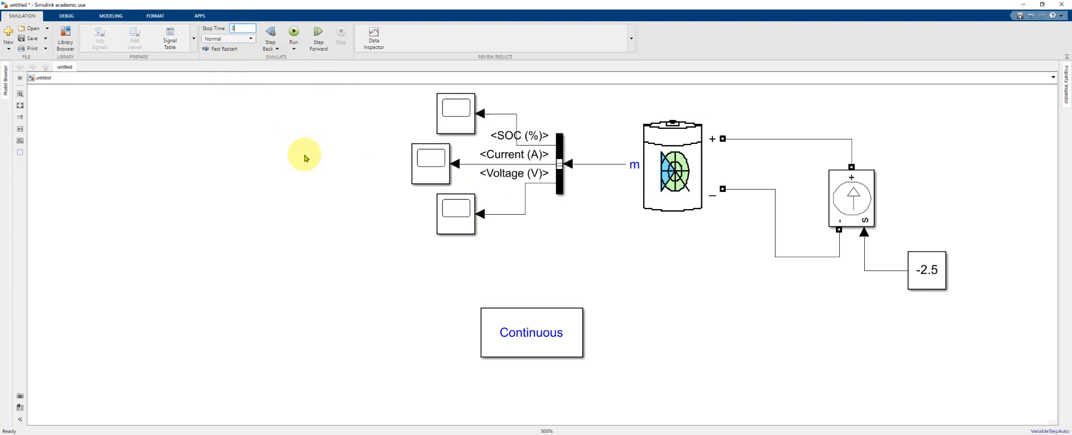
# Step: Set the stop time to 3600 s and run the battery discharge simulation
pyautogui.write('3600')
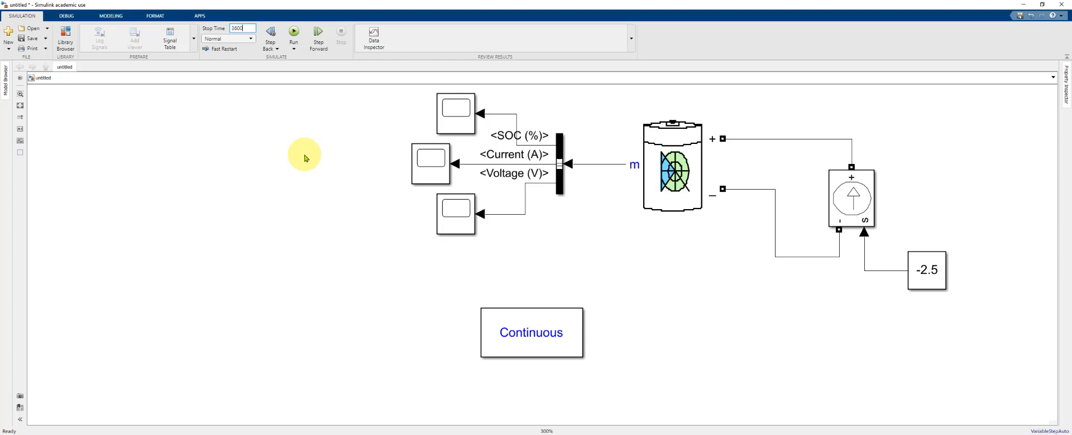
pyautogui.moveTo(293, 35)
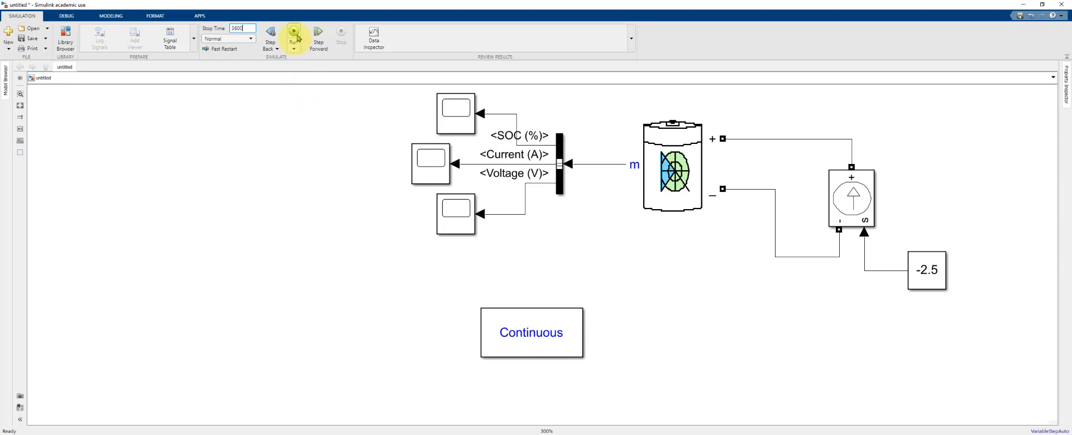
pyautogui.click(293, 33)
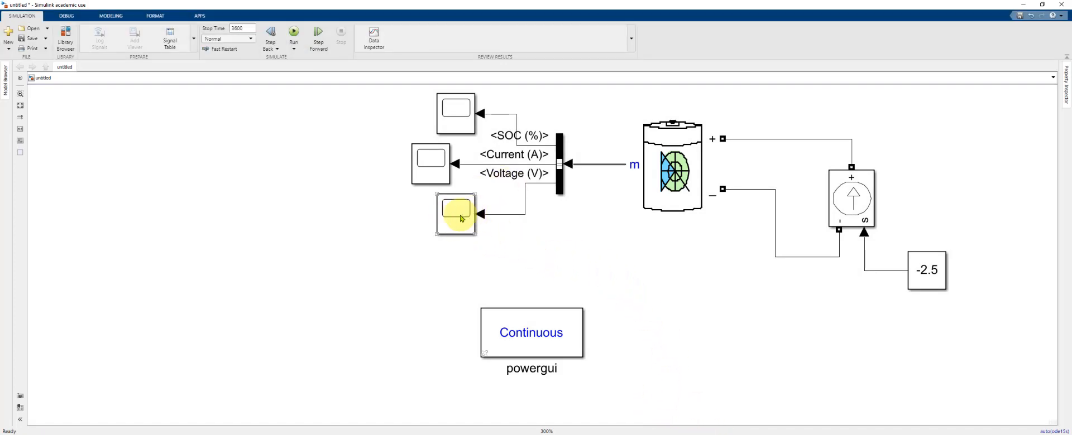
pyautogui.doubleClick(454, 214)
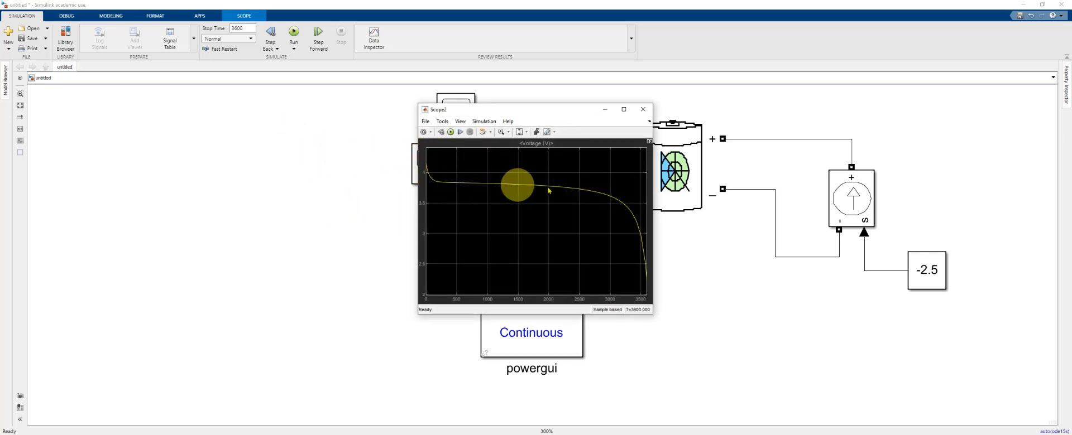
pyautogui.moveTo(438, 174)
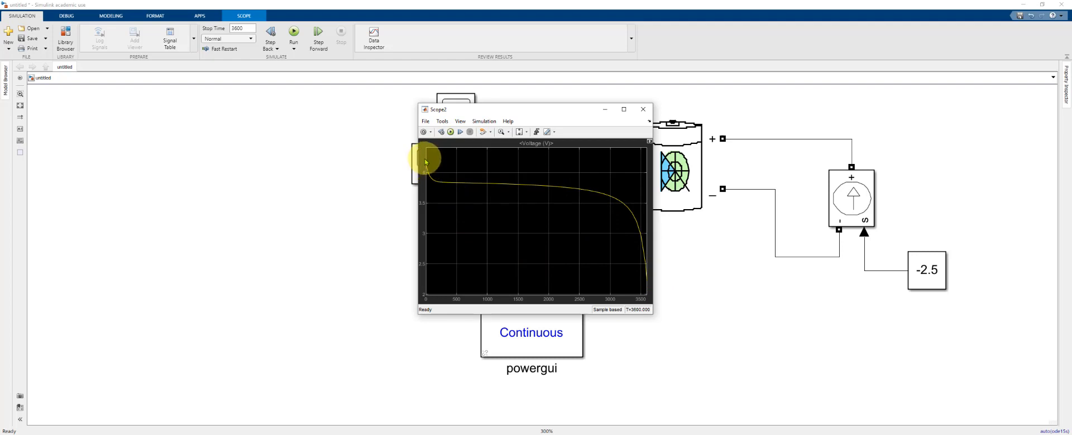
pyautogui.moveTo(644, 281)
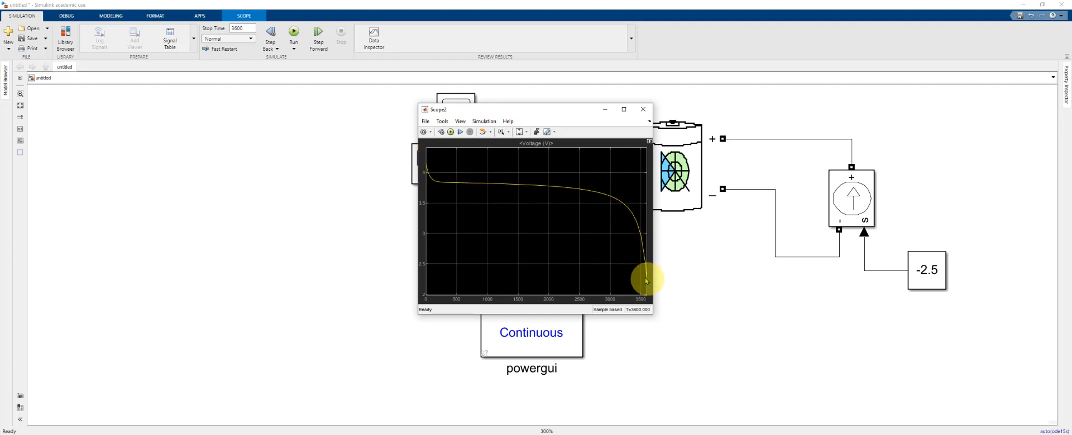
pyautogui.moveTo(531, 167)
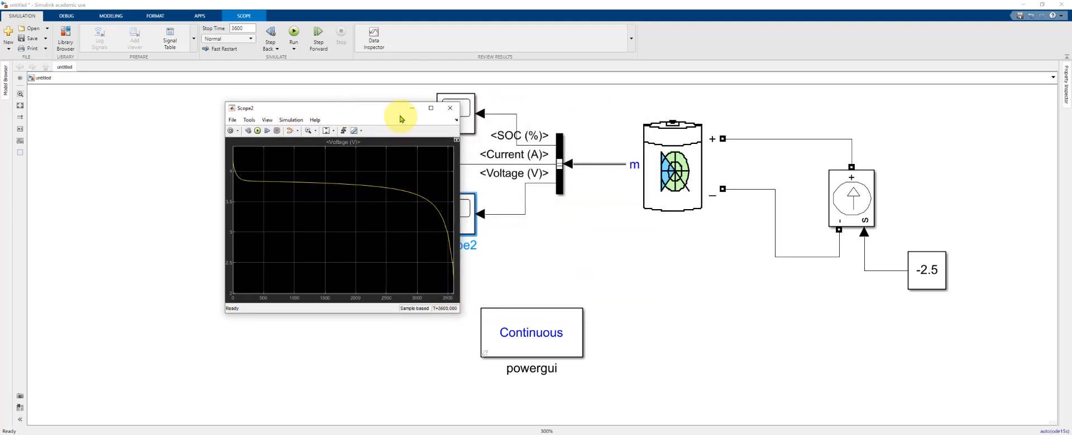
pyautogui.click(450, 109)
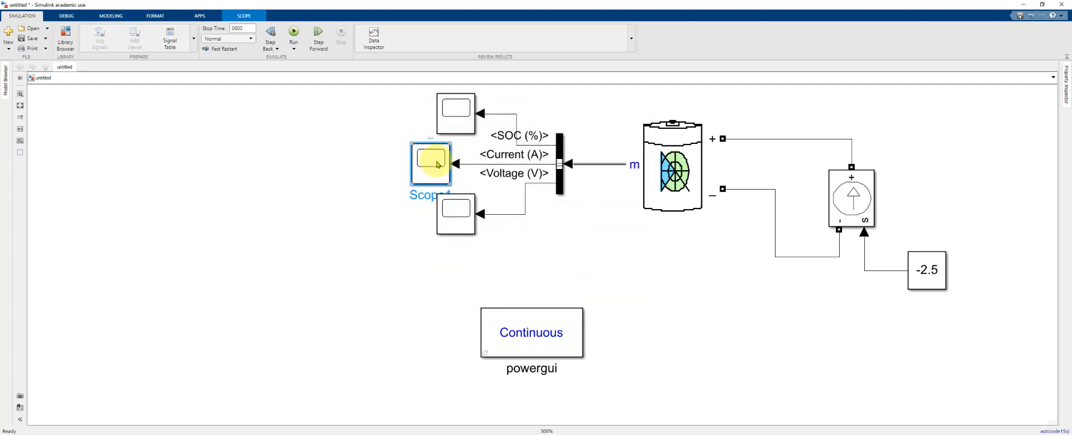
# Step: View the Current scope's flat discharge plot and move its window beside the diagram
pyautogui.doubleClick(431, 162)
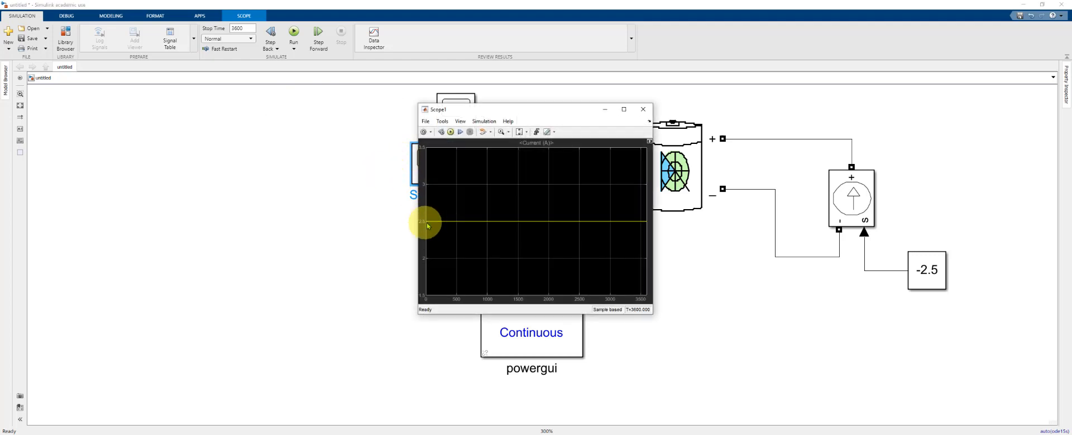
pyautogui.moveTo(561, 113)
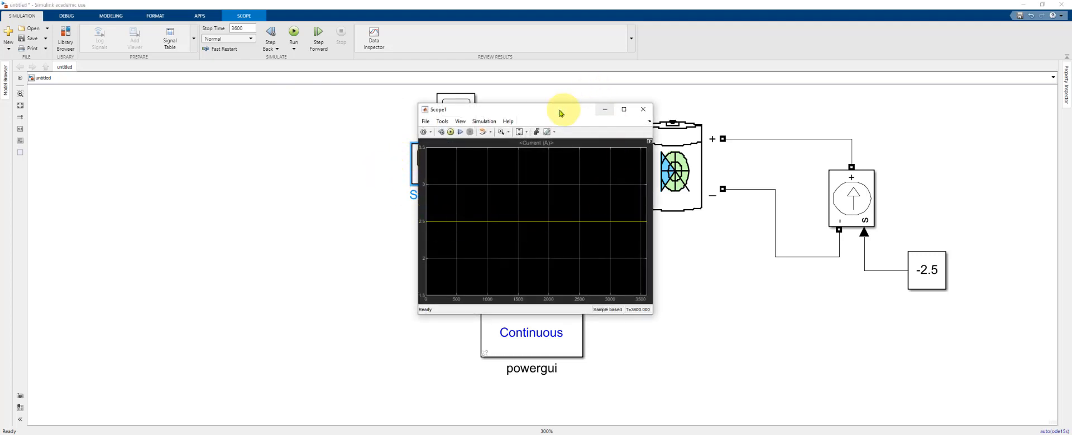
pyautogui.moveTo(562, 109); pyautogui.dragTo(388, 109)
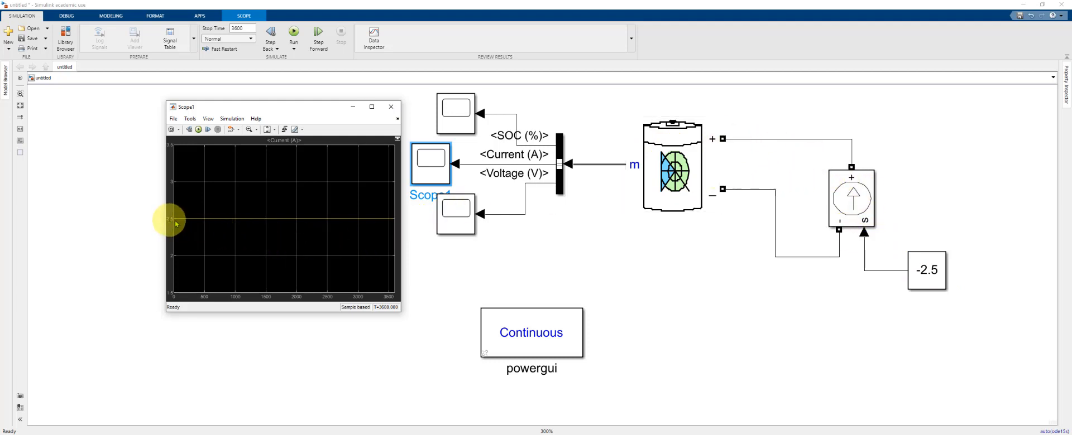
pyautogui.moveTo(300, 220)
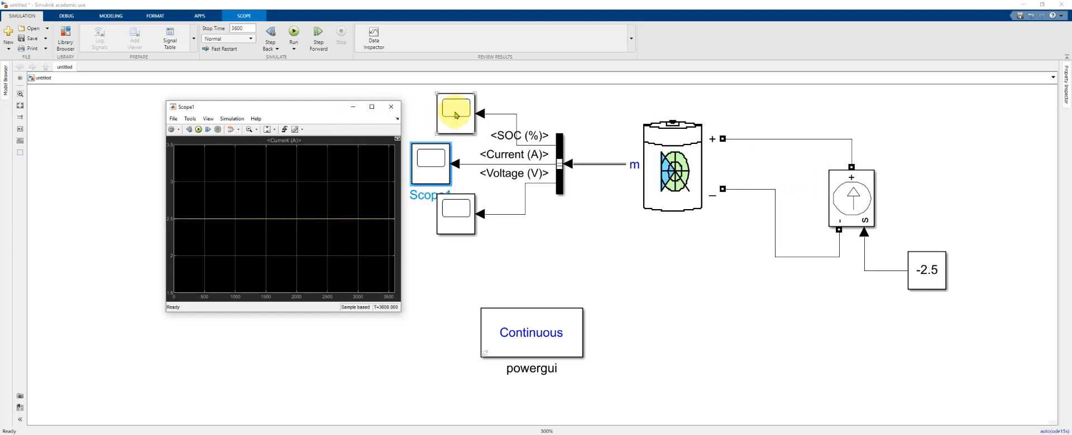
# Step: View the SOC plot falling linearly to zero, close it, and select the current source block
pyautogui.doubleClick(455, 110)
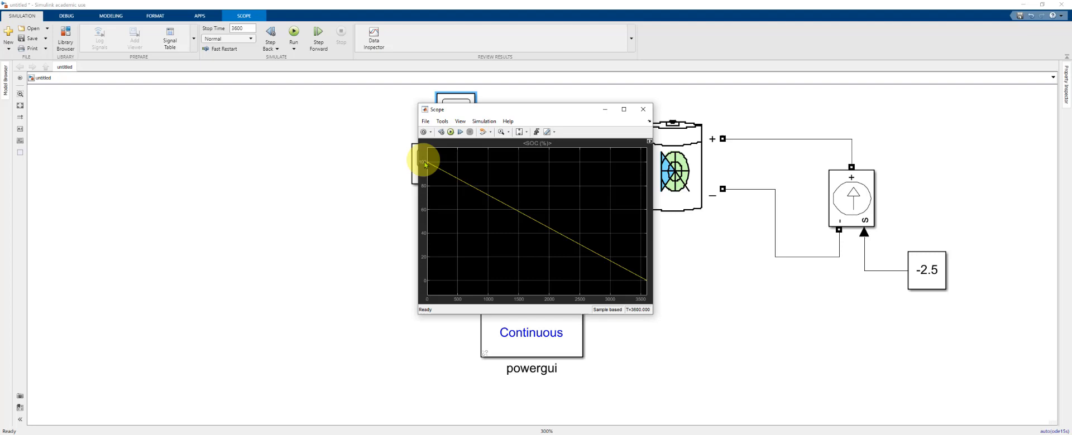
pyautogui.moveTo(653, 284)
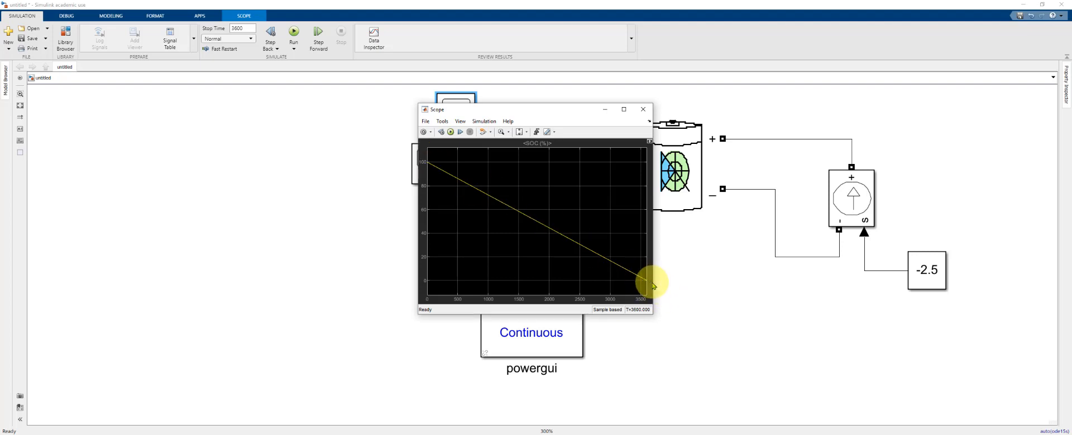
pyautogui.moveTo(642, 110)
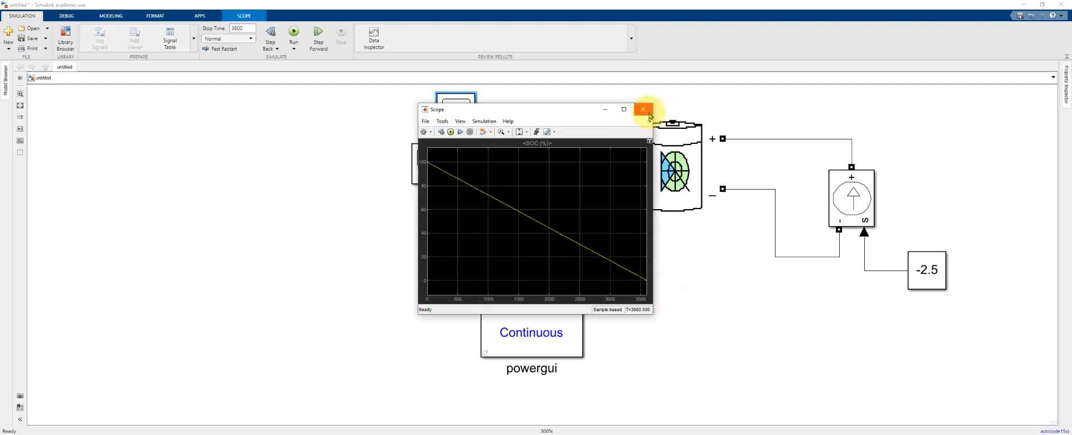
pyautogui.click(642, 110)
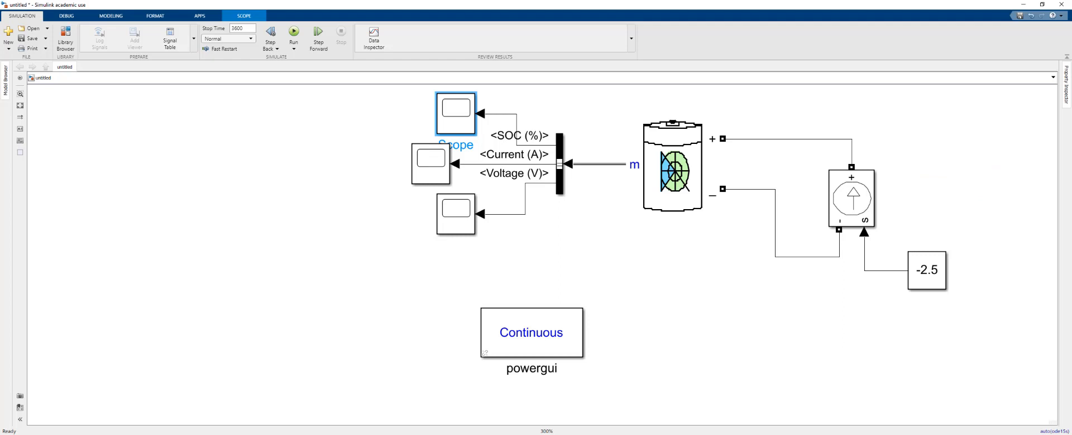
pyautogui.moveTo(873, 304)
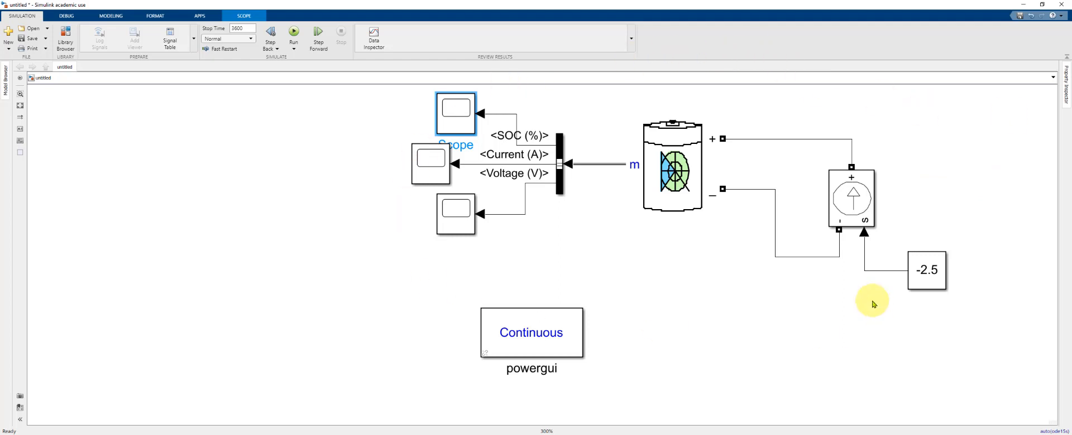
pyautogui.moveTo(665, 275)
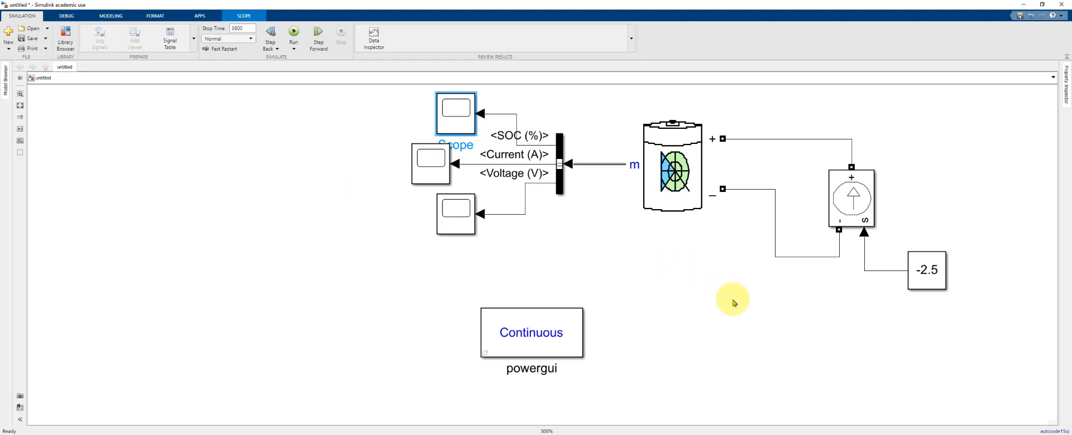
pyautogui.click(850, 198)
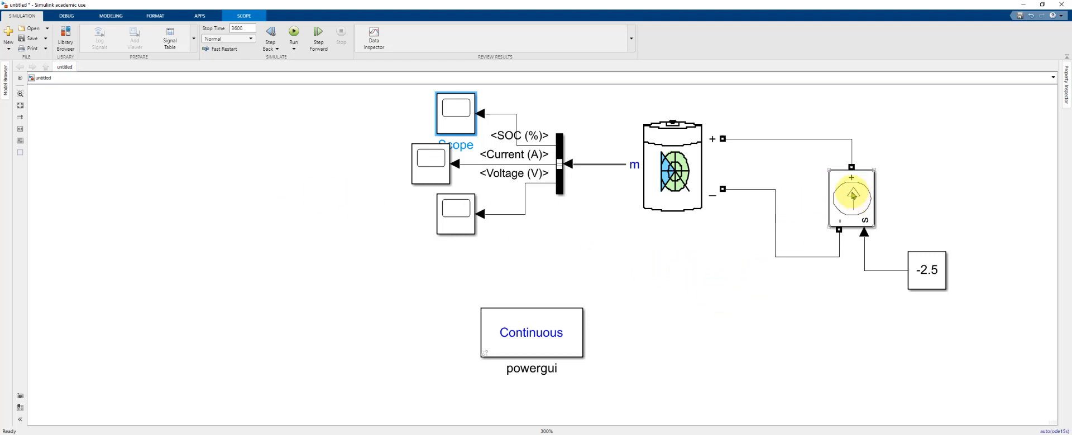